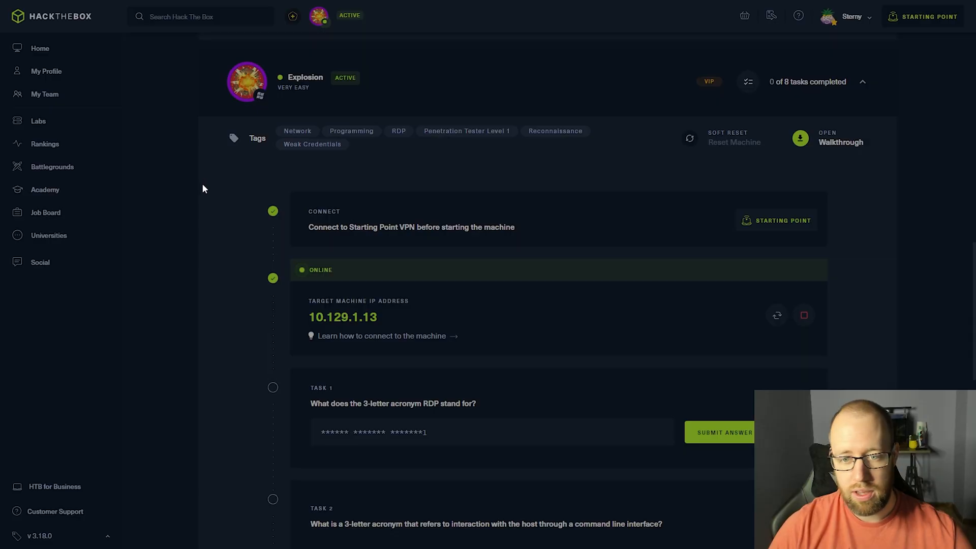
- Switch from the Hack The Box Explosion page to the Kali VirtualBox terminal
{"action": "left_click", "coordinate": [343, 317]}
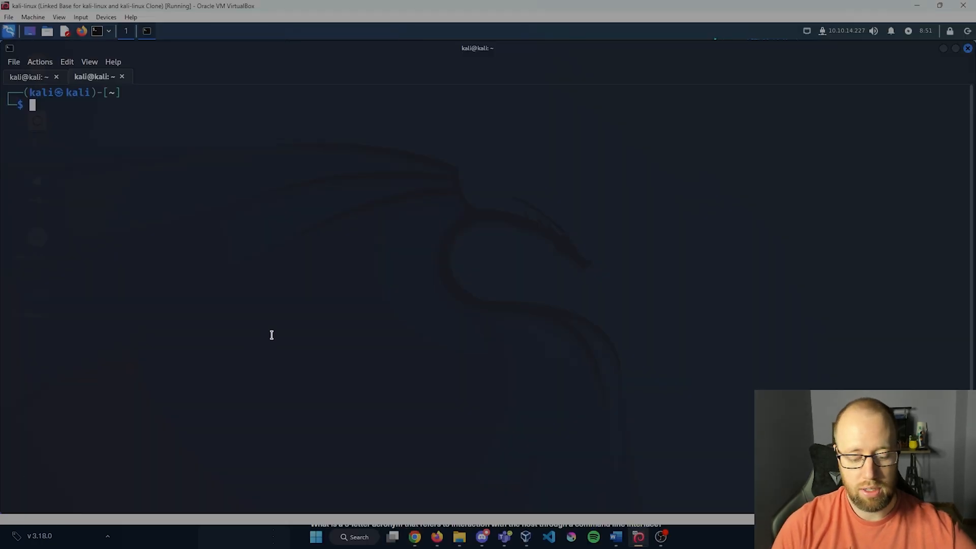
- Run a sudo nmap port scan of 10.129.1.13 with a -p range and confirm the sudo password
{"action": "type", "text": "sudo nmap"}
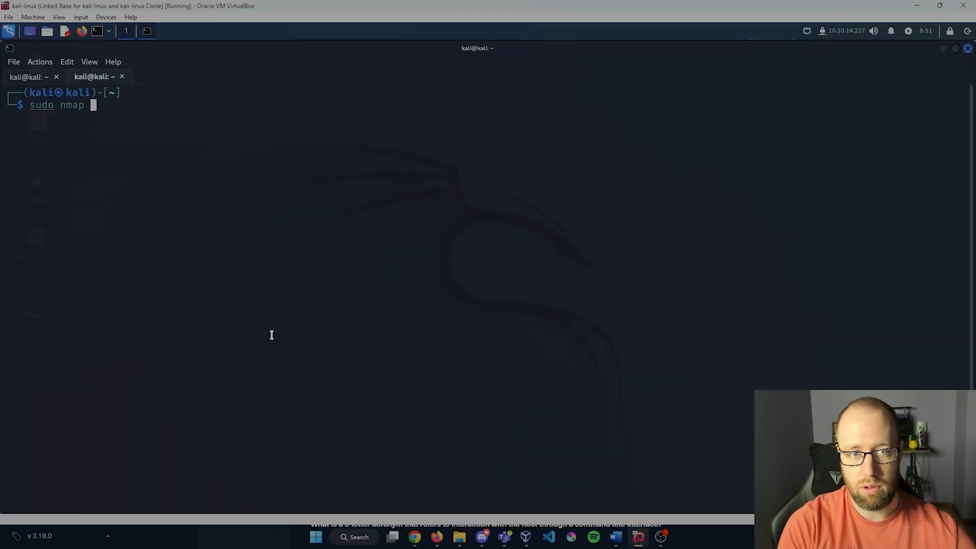
{"action": "type", "text": "10.129.1.13"}
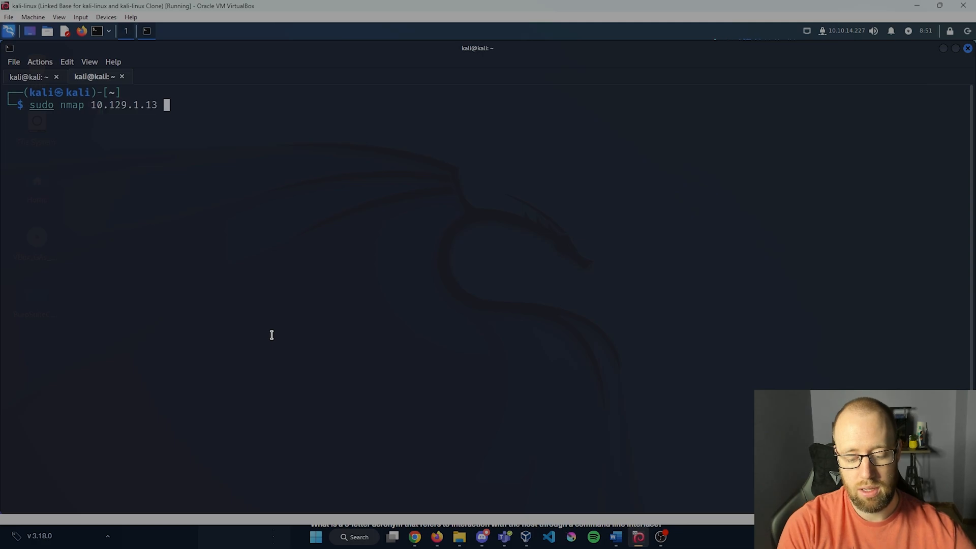
{"action": "type", "text": "-p"}
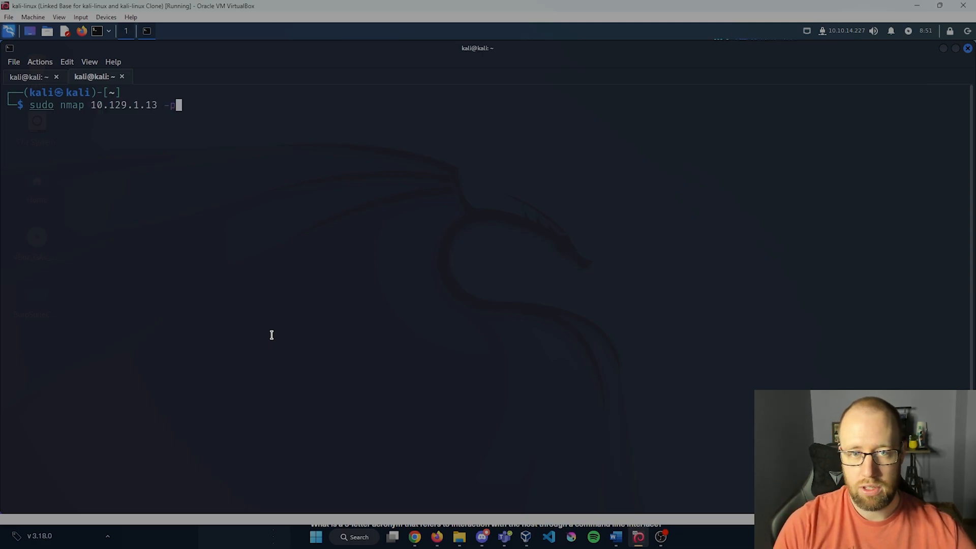
{"action": "type", "text": "1-10000 -s"}
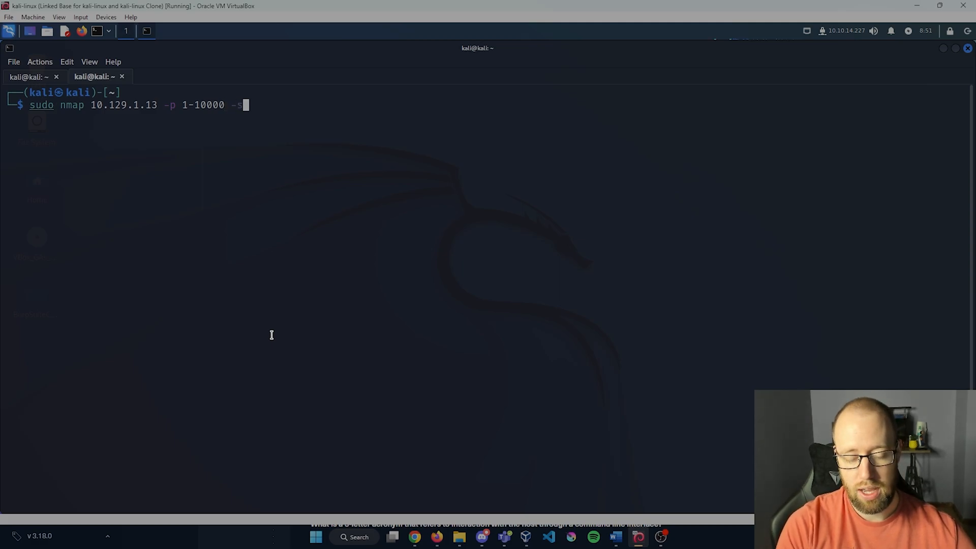
{"action": "key", "text": "Return"}
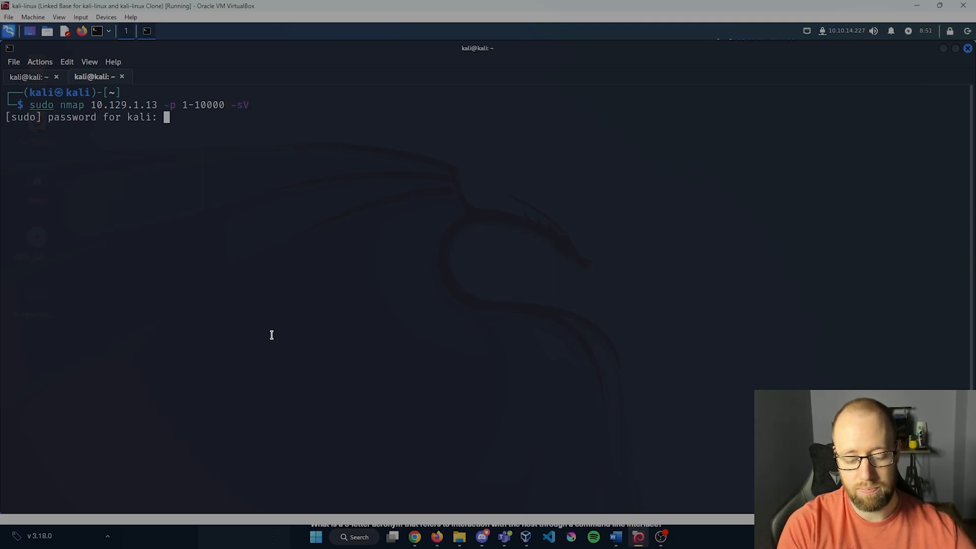
{"action": "key", "text": "Return"}
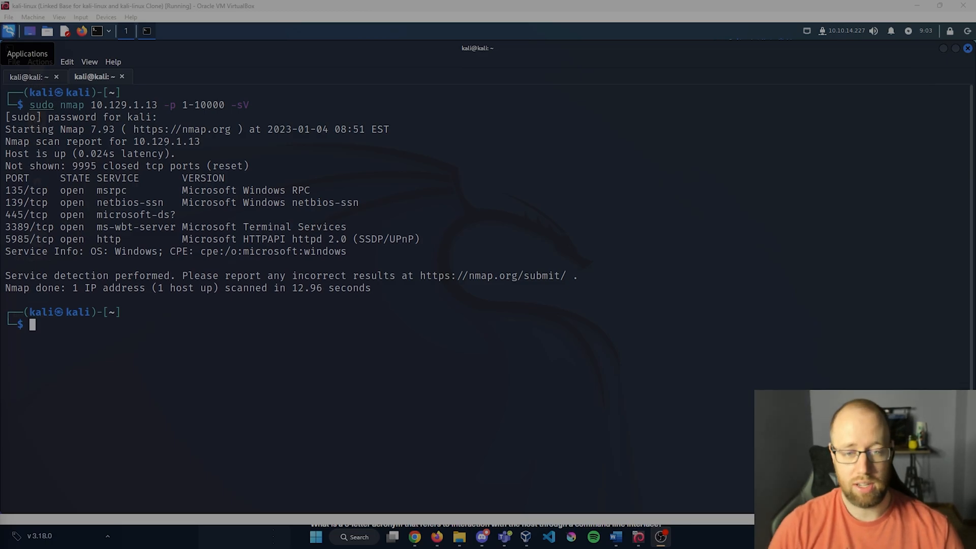
- Run xfreerdp with no arguments and scroll through its help to the Examples section
{"action": "type", "text": "x"}
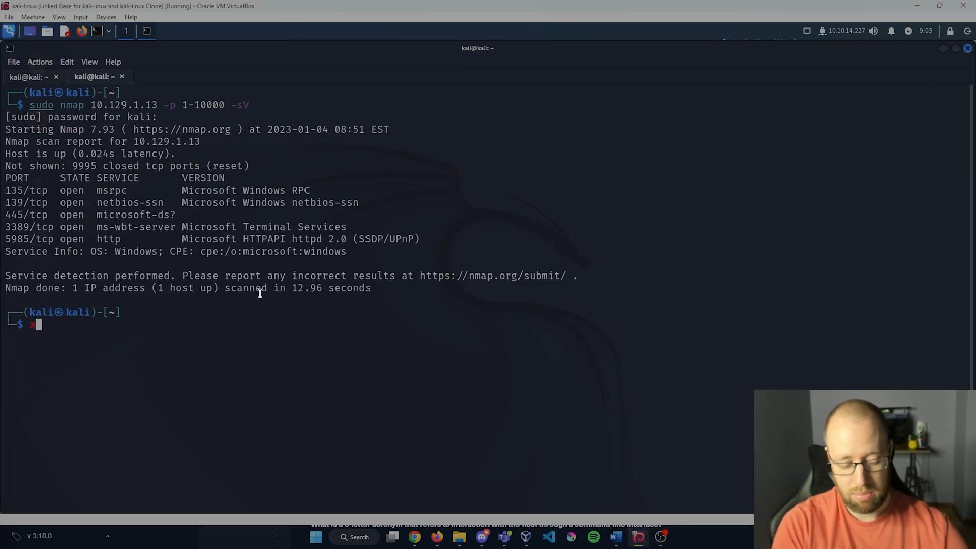
{"action": "type", "text": "freerdp"}
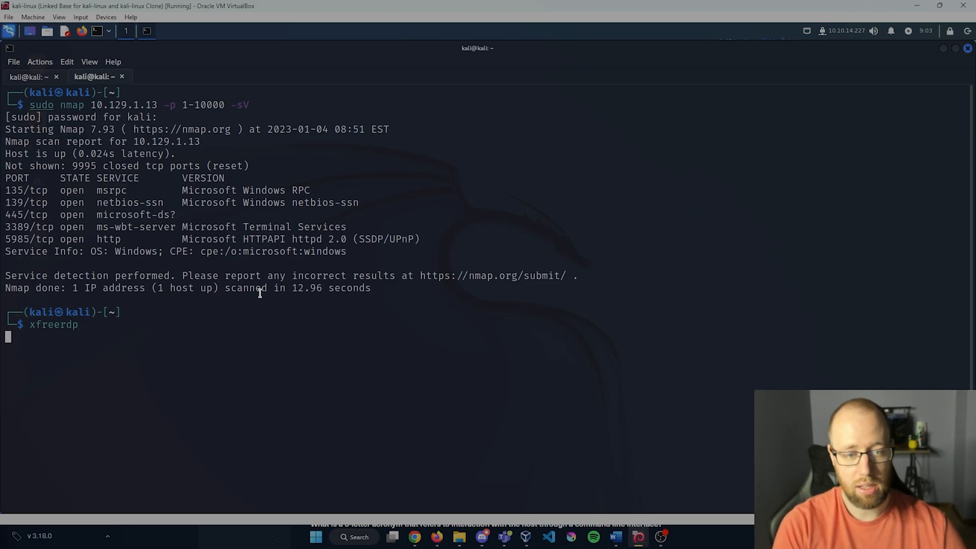
{"action": "key", "text": "Return"}
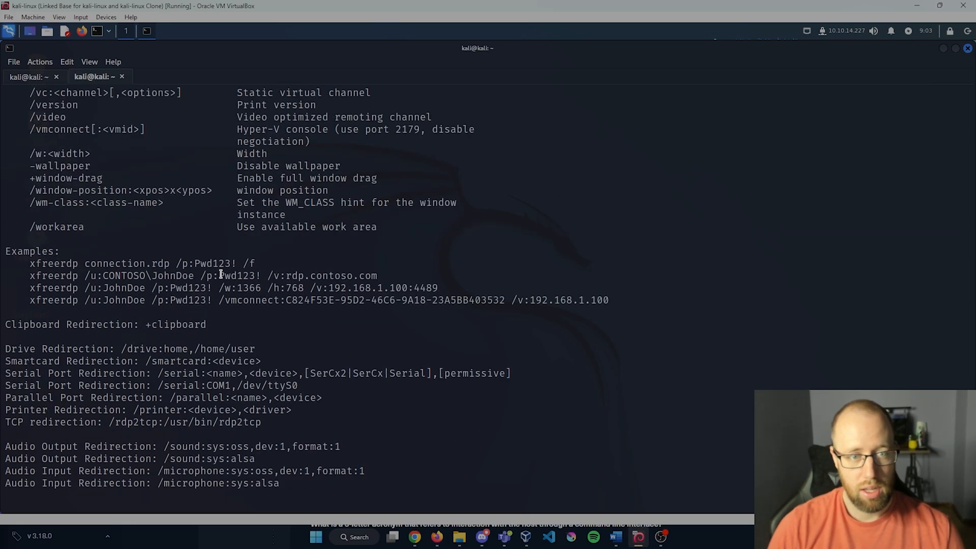
{"action": "mouse_move", "coordinate": [50, 287]}
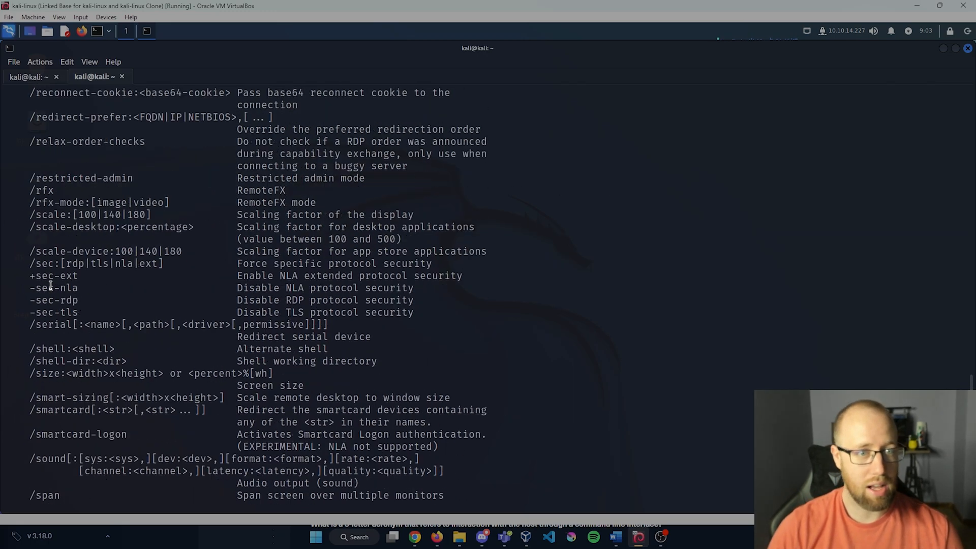
{"action": "scroll", "scroll_direction": "down", "scroll_amount": 3}
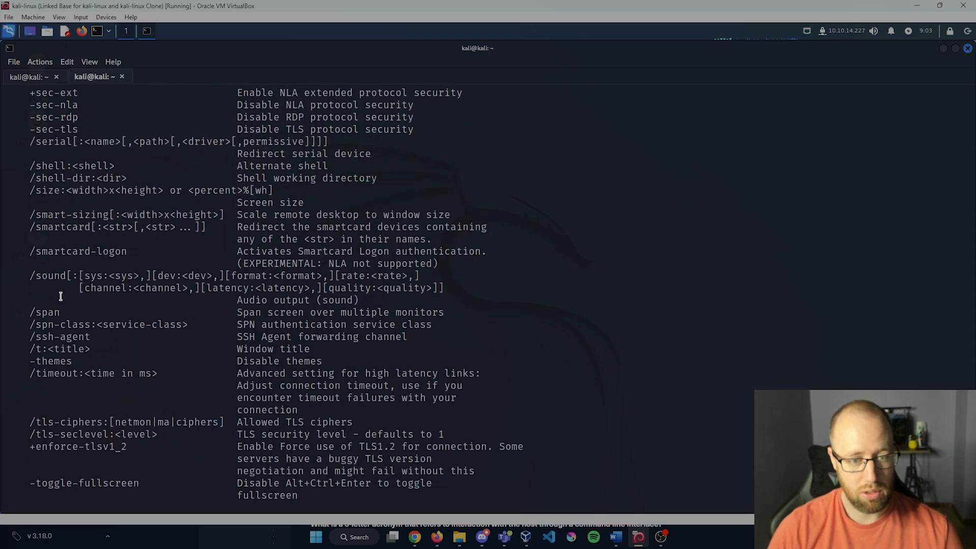
{"action": "scroll", "scroll_direction": "down", "scroll_amount": 3}
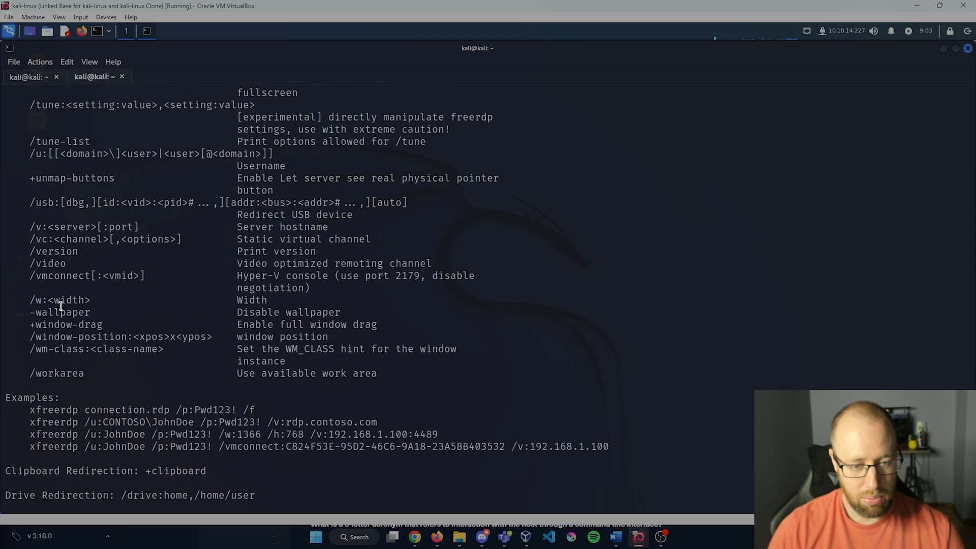
{"action": "scroll", "scroll_direction": "down", "scroll_amount": 3}
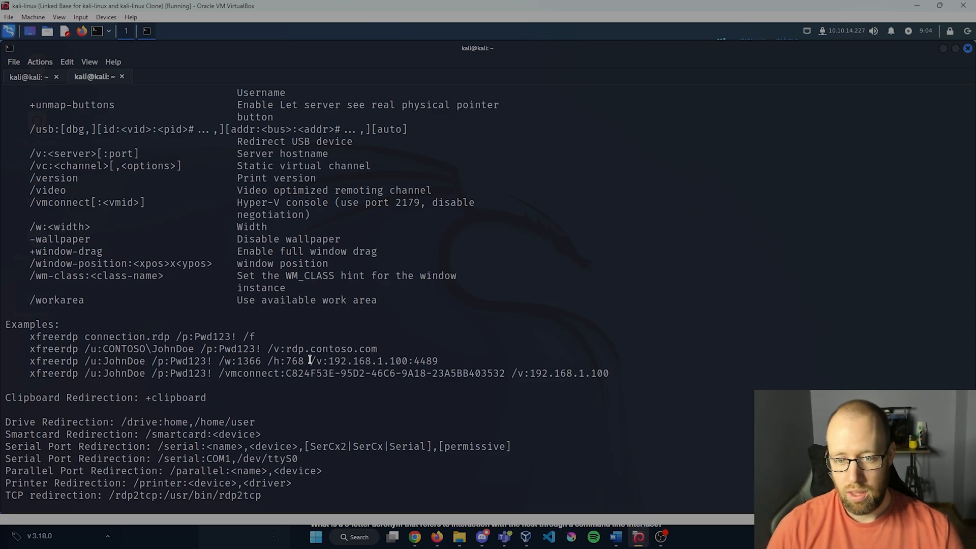
- Highlight the /v:192.168.1.100:4489 server address and port switch in the usage example
{"action": "left_click_drag", "start_coordinate": [309, 360], "coordinate": [438, 361]}
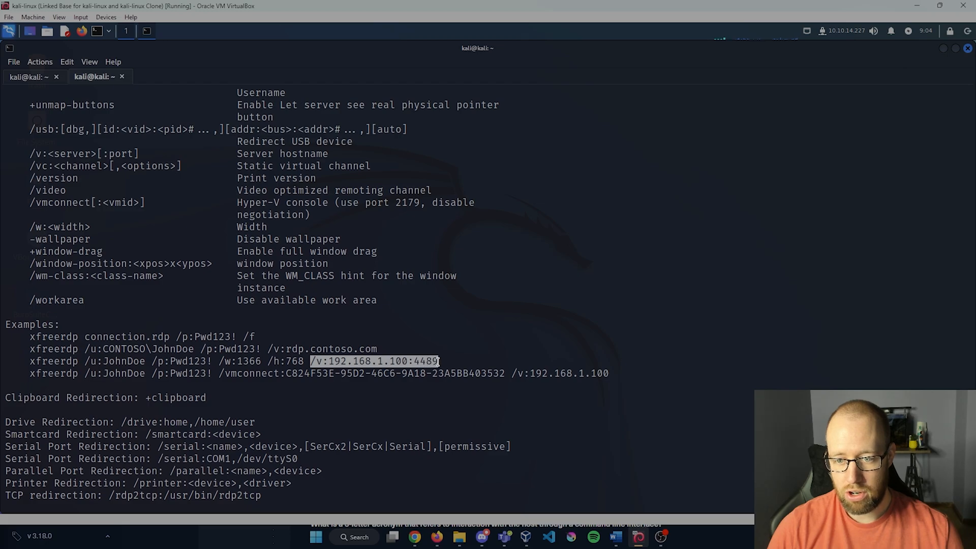
{"action": "double_click", "coordinate": [426, 361]}
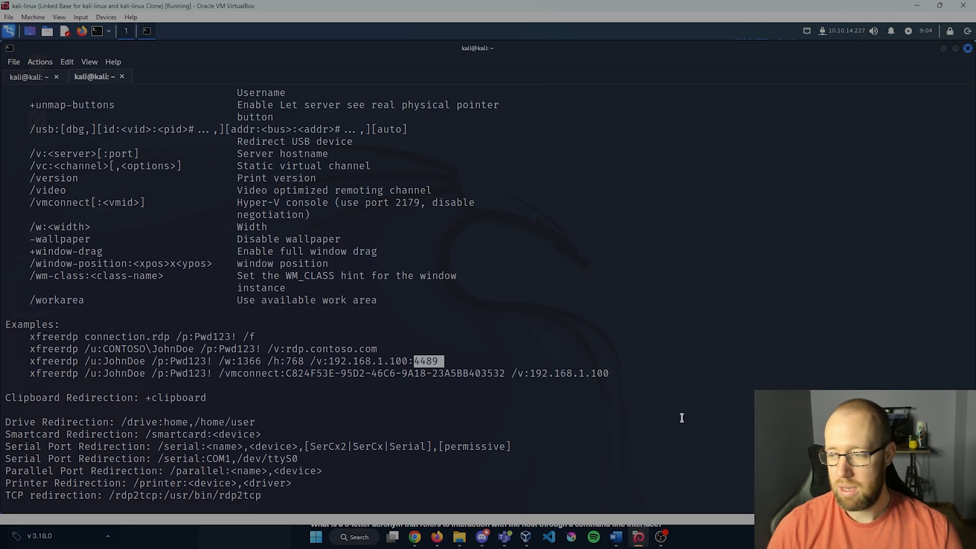
{"action": "scroll", "scroll_direction": "down", "scroll_amount": 3}
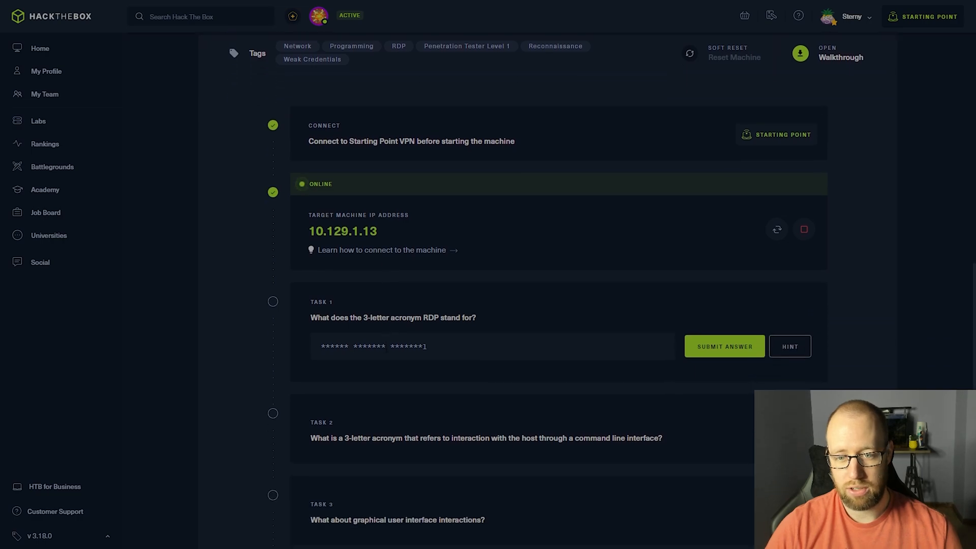
- Enter the Task 2 answer about remote desktop / cli and submit it on the Starting Point page
{"action": "scroll", "scroll_direction": "down", "scroll_amount": 3}
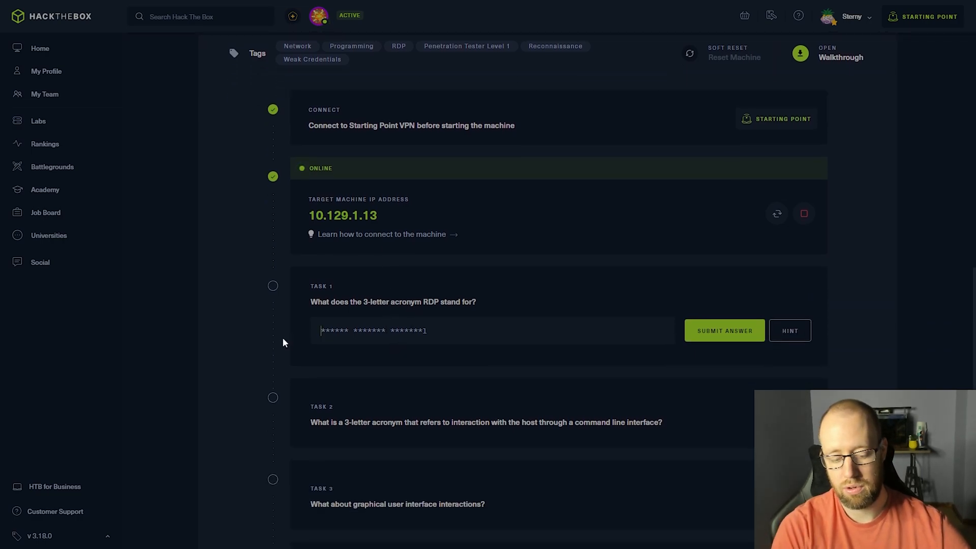
{"action": "type", "text": "remote deskto"}
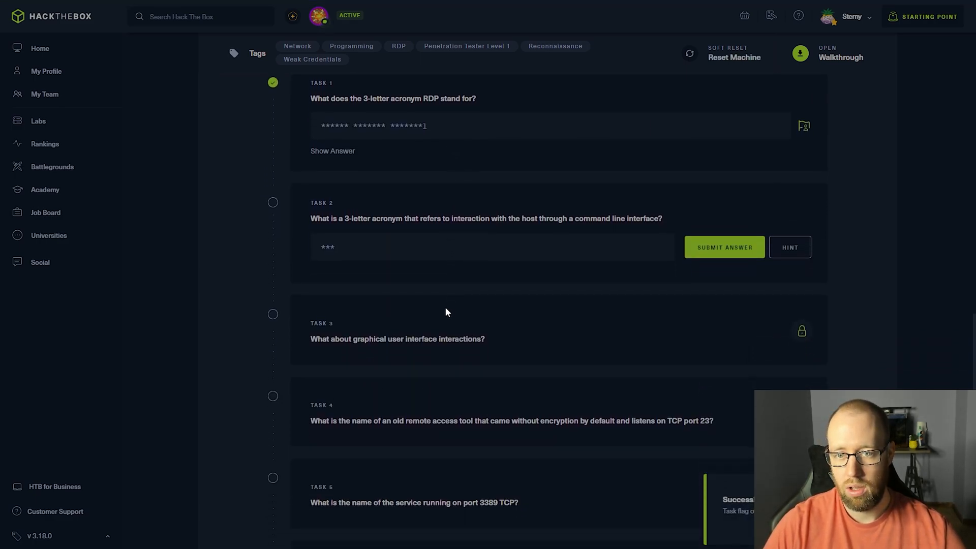
{"action": "mouse_move", "coordinate": [423, 299]}
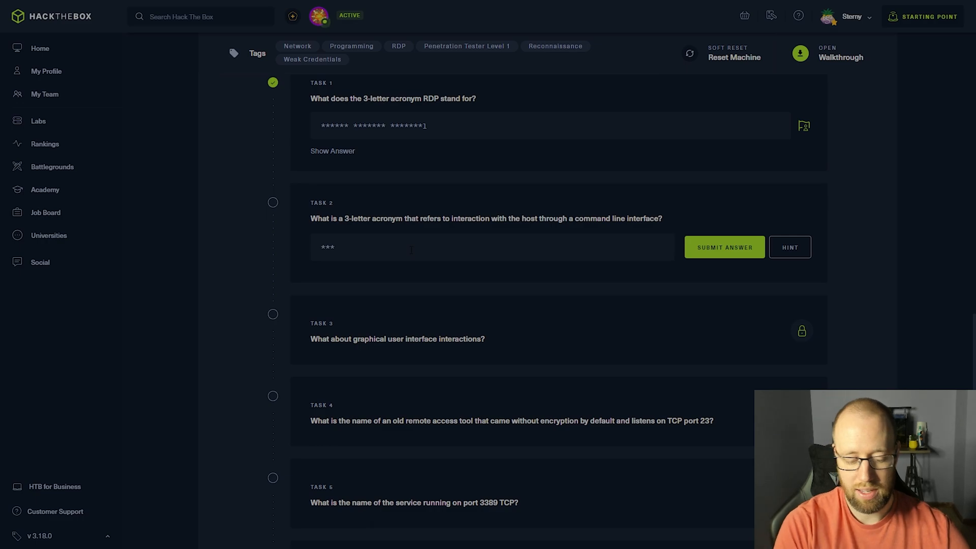
{"action": "left_click", "coordinate": [723, 246]}
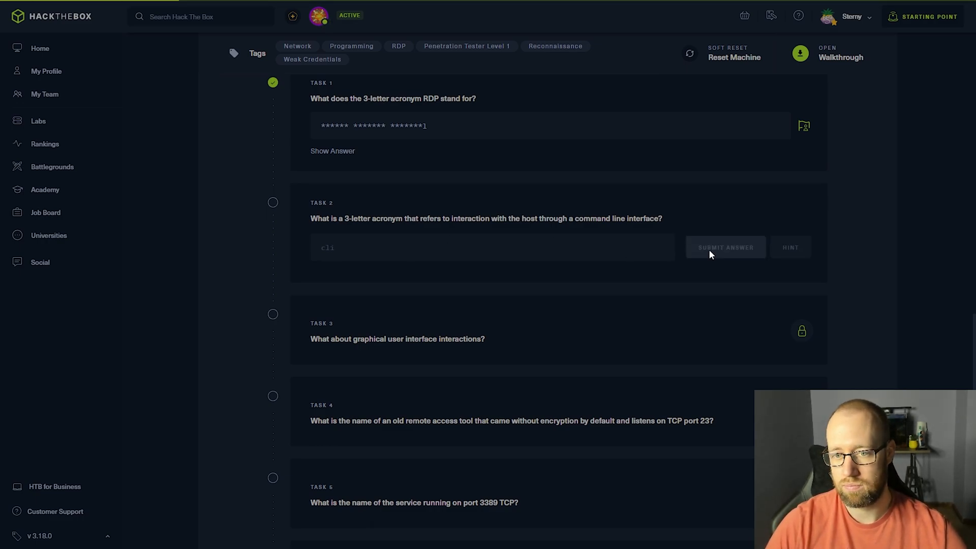
{"action": "left_click", "coordinate": [724, 247]}
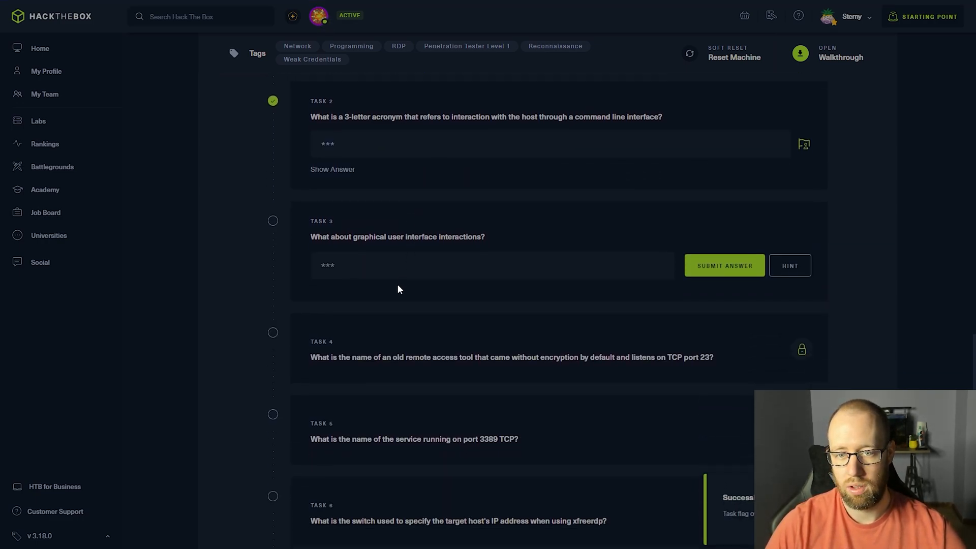
- Answer Task 3 with gui and submit it so it is marked solved
{"action": "scroll", "scroll_direction": "down", "scroll_amount": 3}
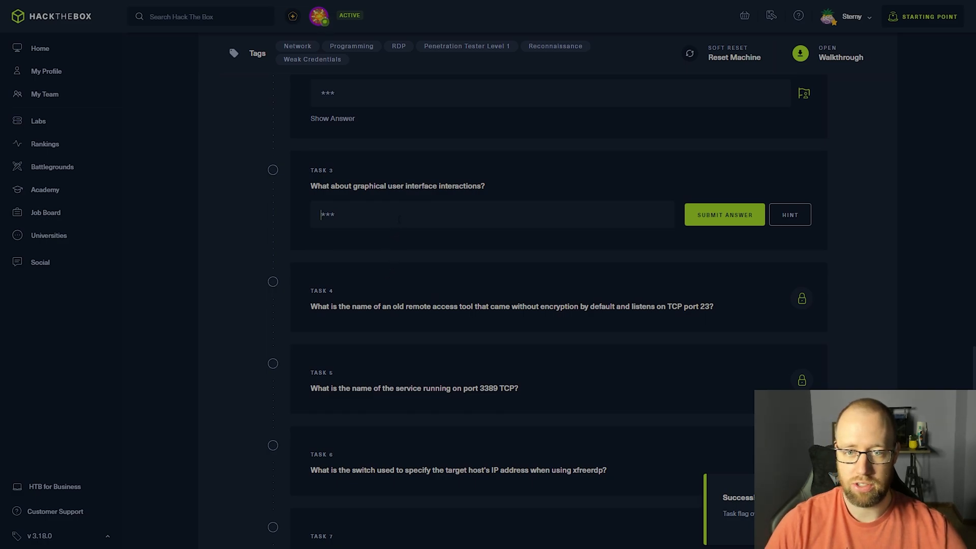
{"action": "type", "text": "gui"}
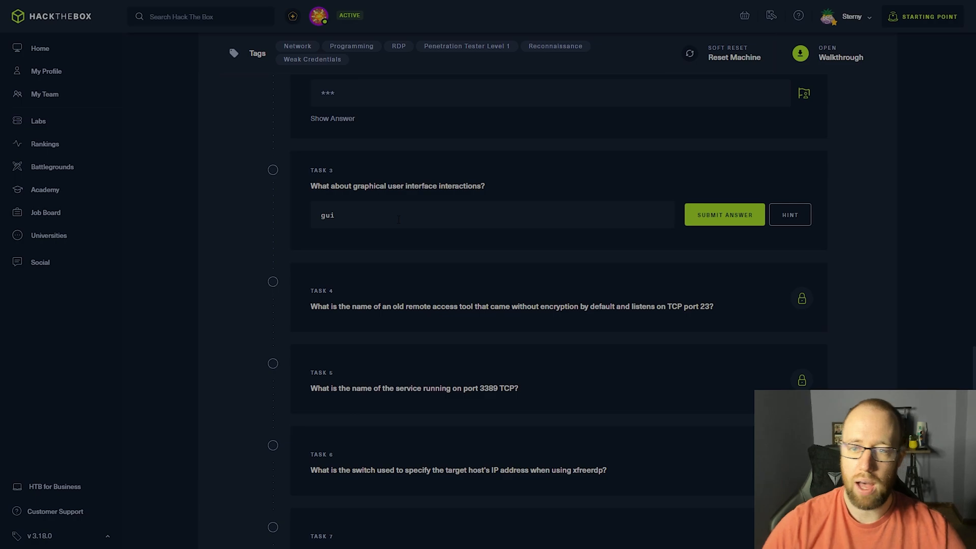
{"action": "left_click", "coordinate": [724, 214]}
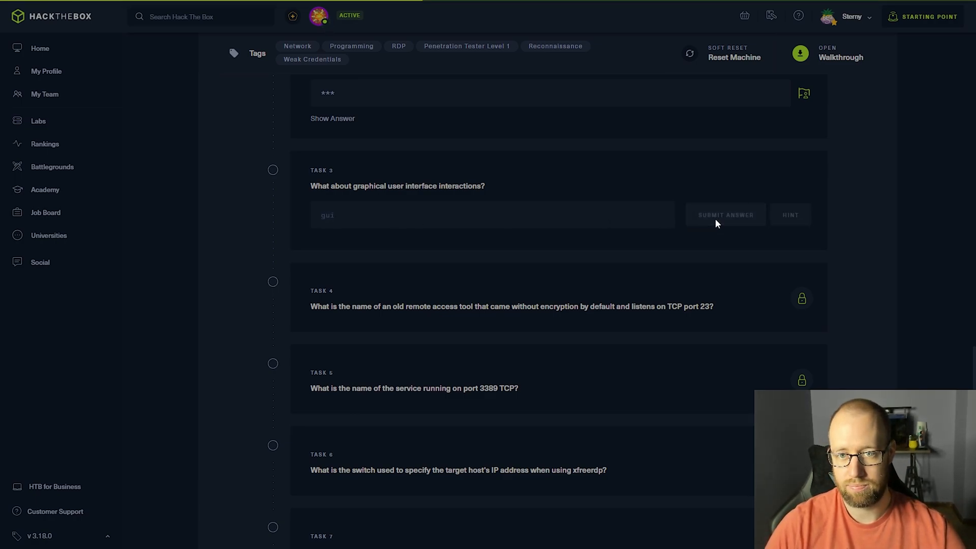
{"action": "left_click", "coordinate": [725, 215]}
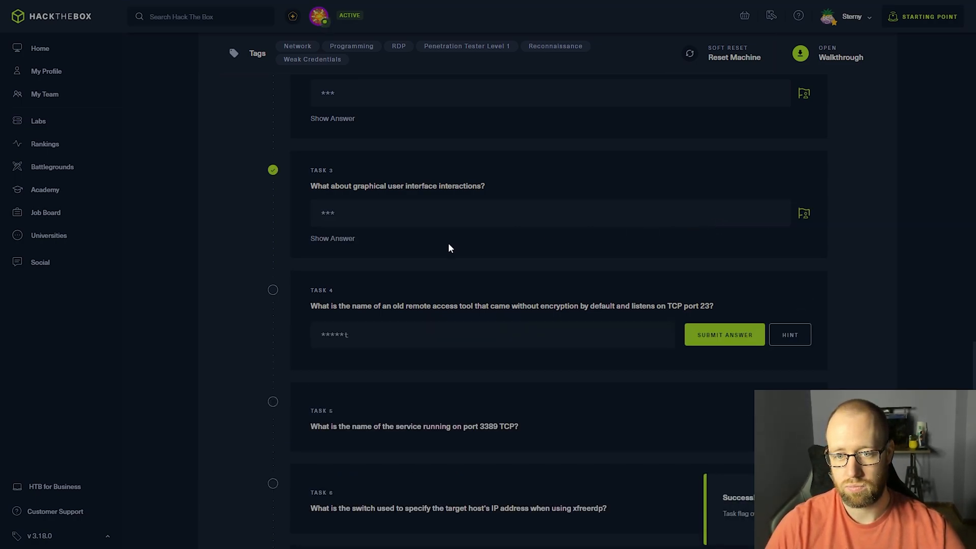
{"action": "scroll", "scroll_direction": "down", "scroll_amount": 3}
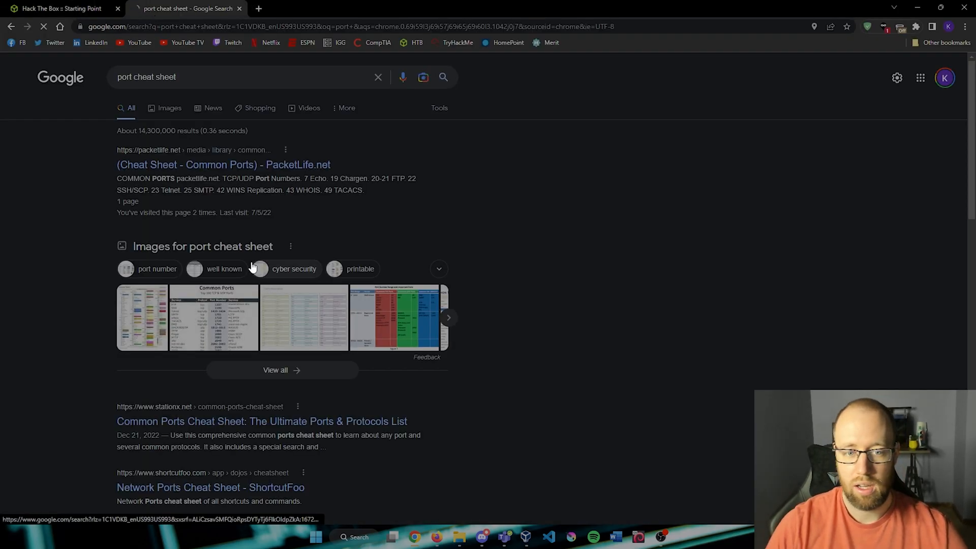
- View the PacketLife common ports chart image, then return to the Hack The Box tab
{"action": "left_click", "coordinate": [142, 317]}
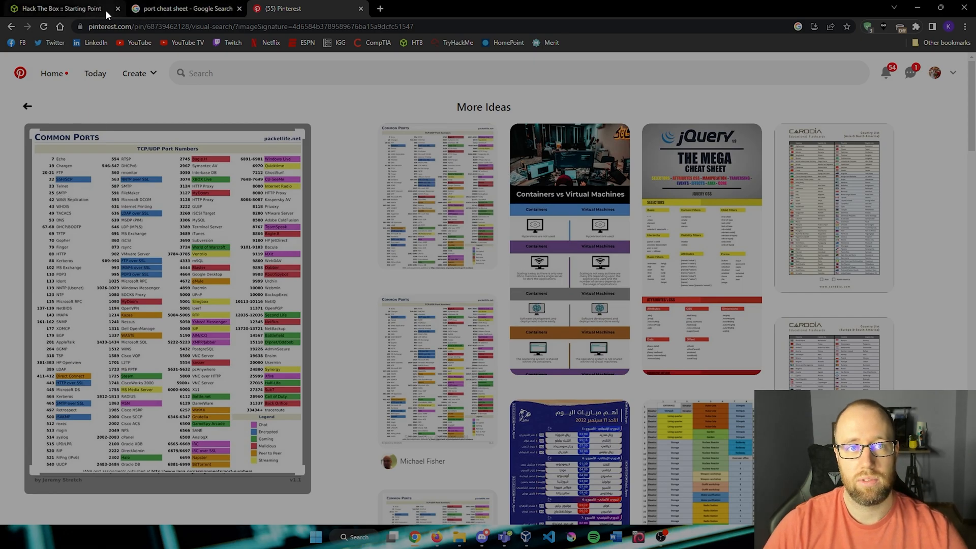
{"action": "left_click", "coordinate": [59, 8]}
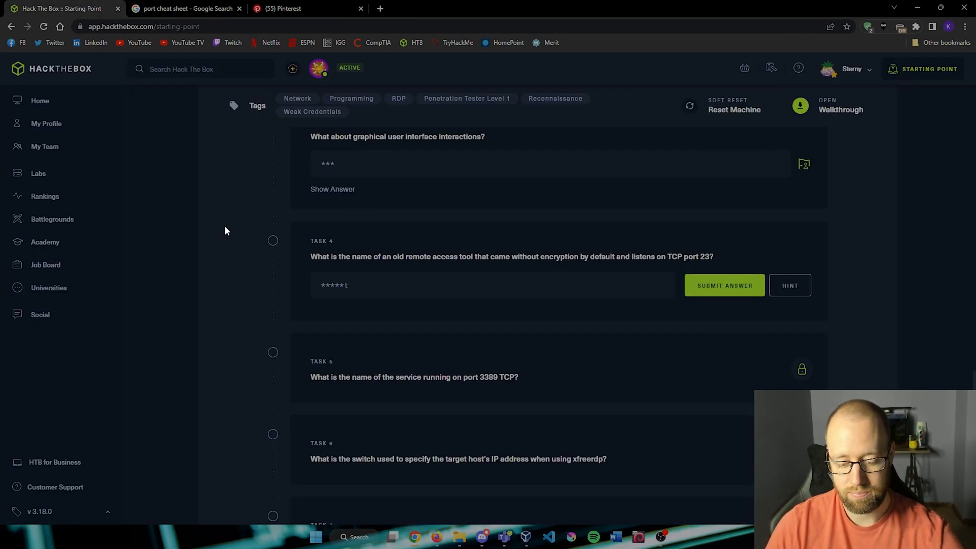
- Go full screen and submit telnet as the Task 4 answer, then scroll on to Task 5
{"action": "key", "text": "F11"}
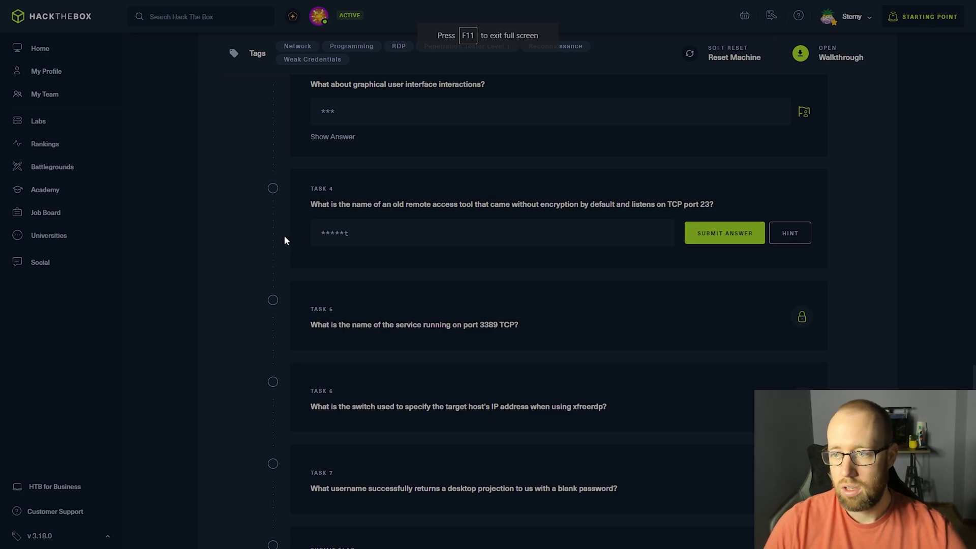
{"action": "type", "text": "telnet"}
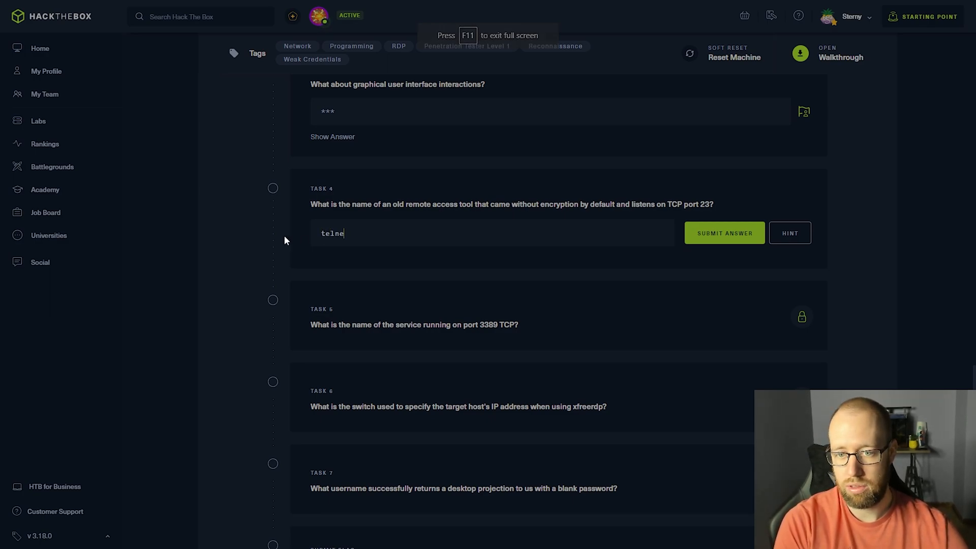
{"action": "left_click", "coordinate": [724, 233]}
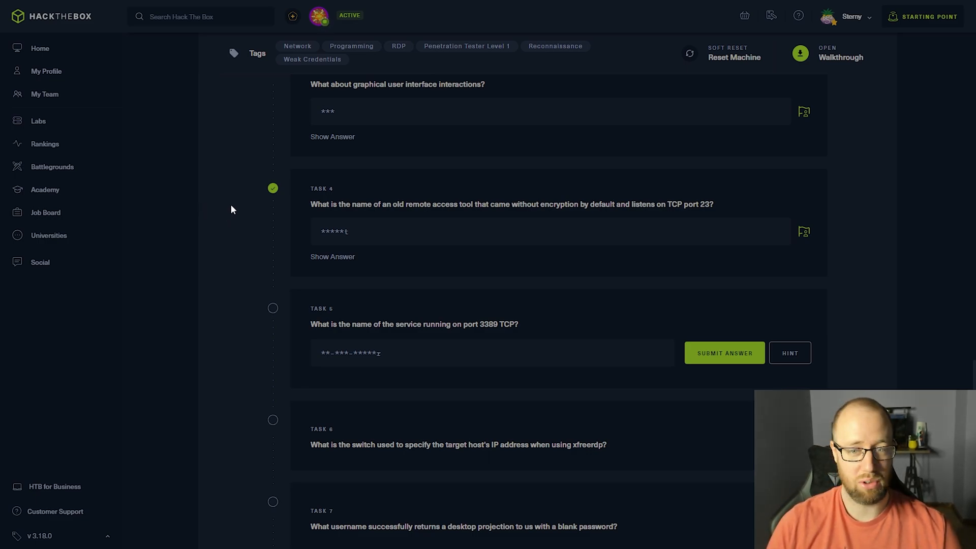
{"action": "scroll", "scroll_direction": "down", "scroll_amount": 3}
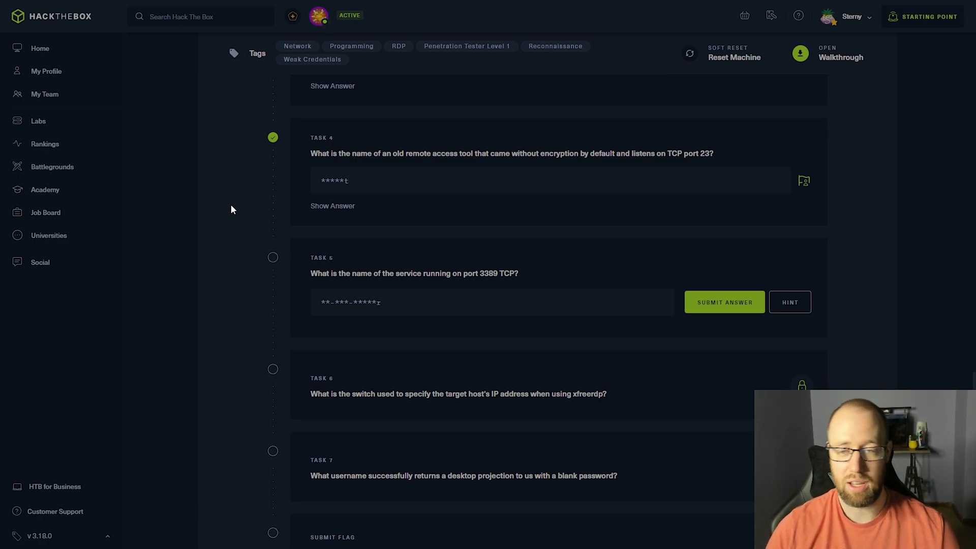
{"action": "scroll", "scroll_direction": "down", "scroll_amount": 3}
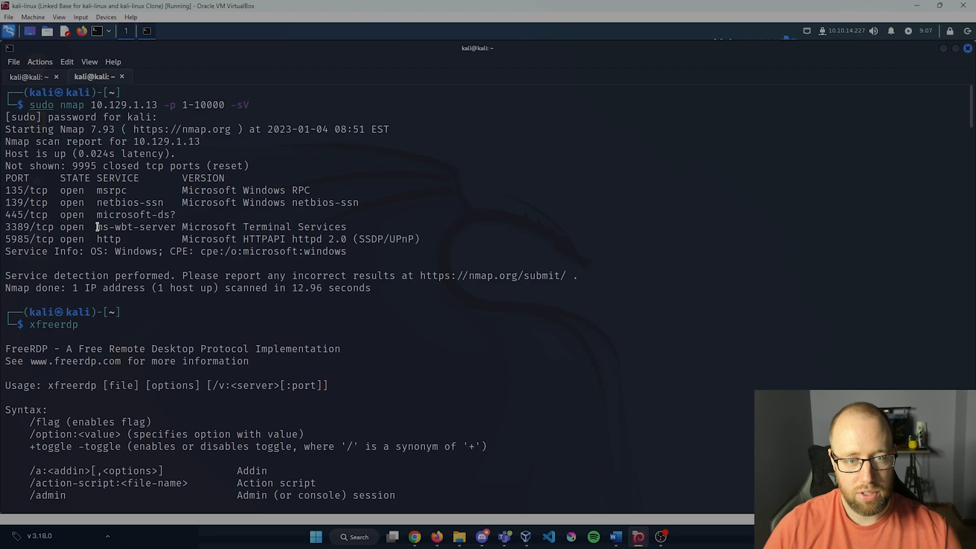
- Take ms-wbt-server from the nmap output for port 3389 and submit it as the Task 5 answer
{"action": "double_click", "coordinate": [124, 227]}
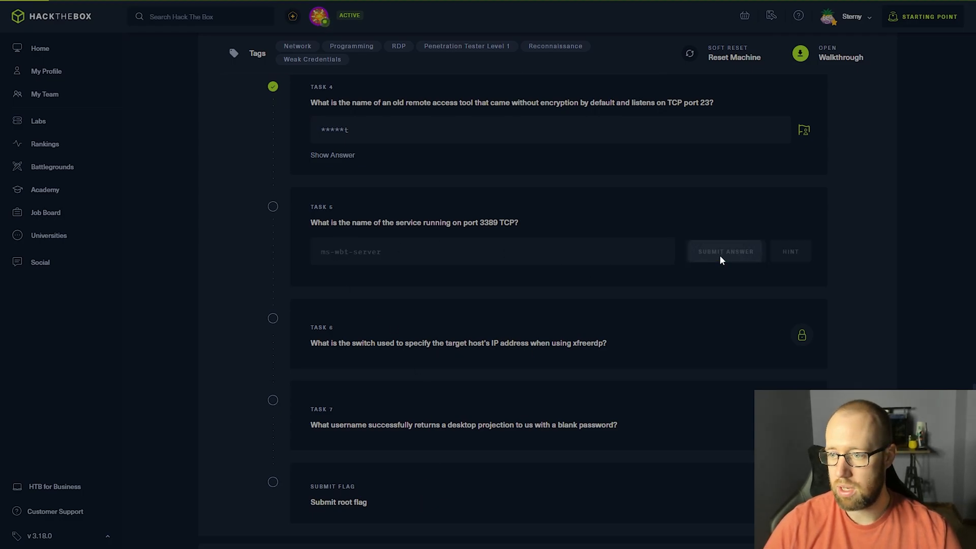
{"action": "left_click", "coordinate": [723, 251]}
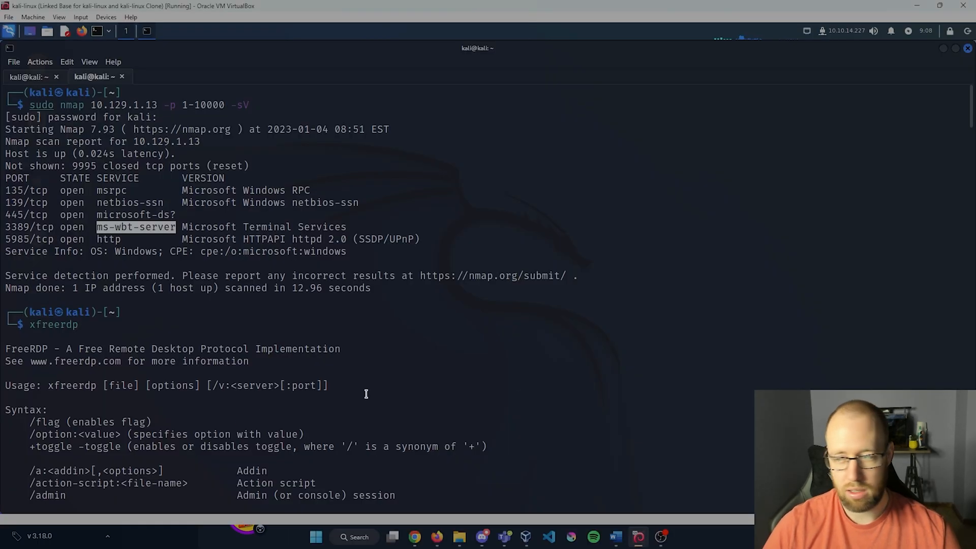
{"action": "scroll", "scroll_direction": "down", "scroll_amount": 3}
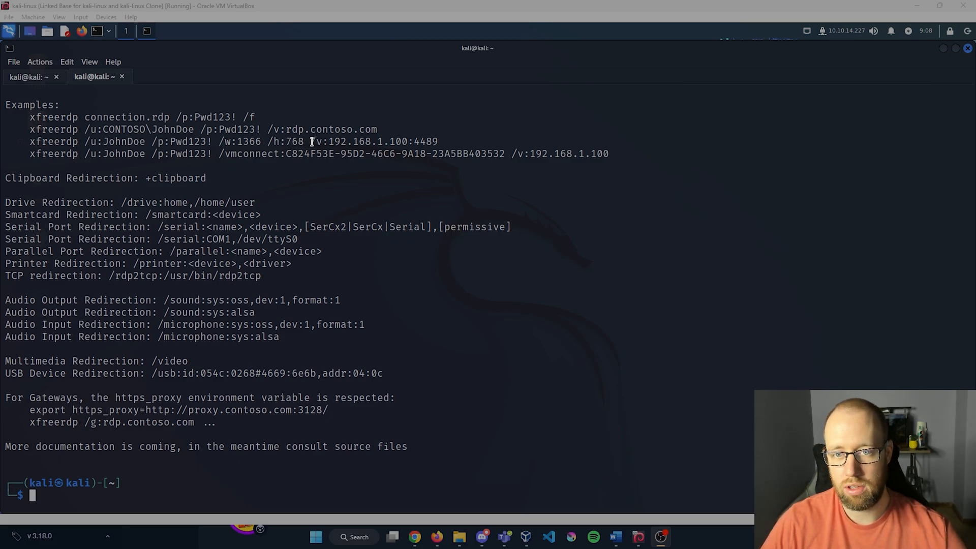
{"action": "left_click_drag", "start_coordinate": [308, 141], "coordinate": [407, 141]}
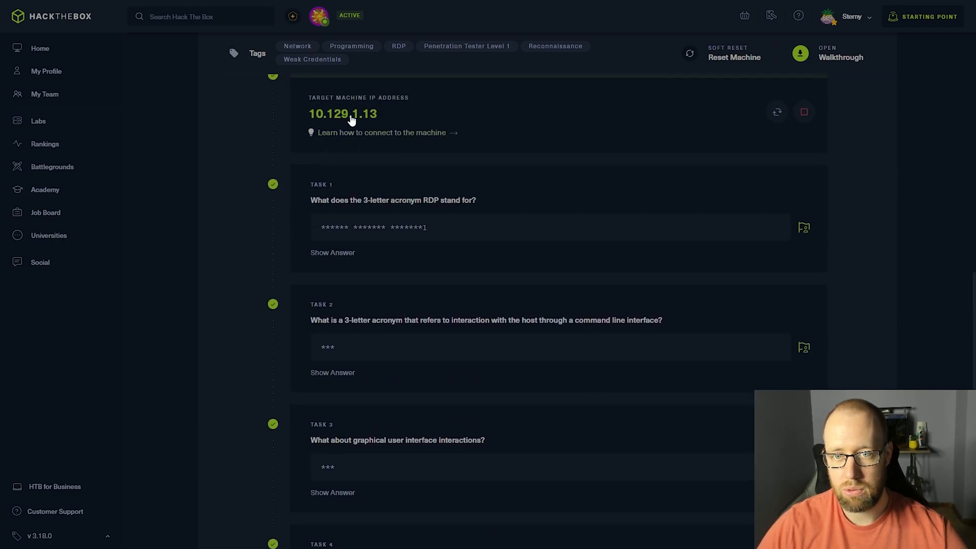
{"action": "scroll", "scroll_direction": "down", "scroll_amount": 3}
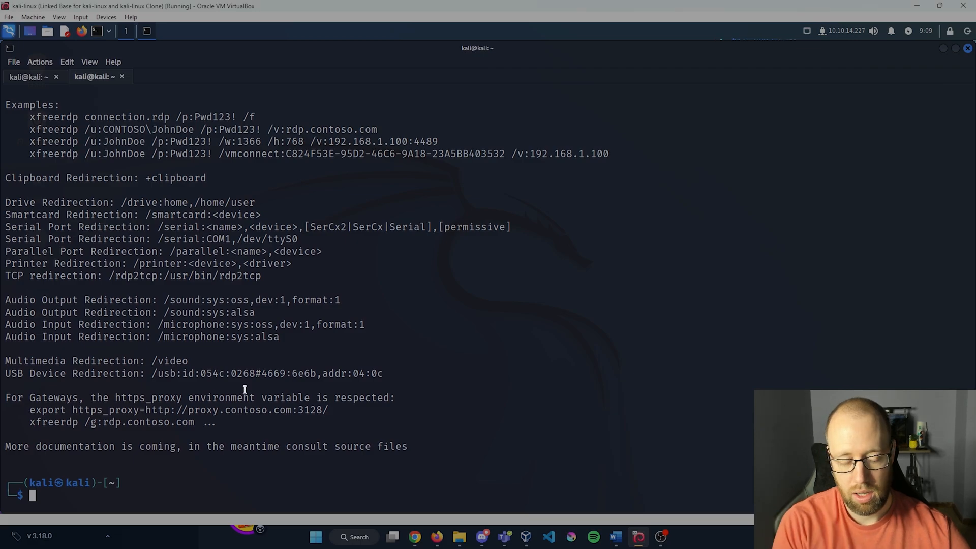
- Start xfreerdp /v:10.129.1.13, reach the certificate trust prompt, then abort with Ctrl+C
{"action": "type", "text": "xfree"}
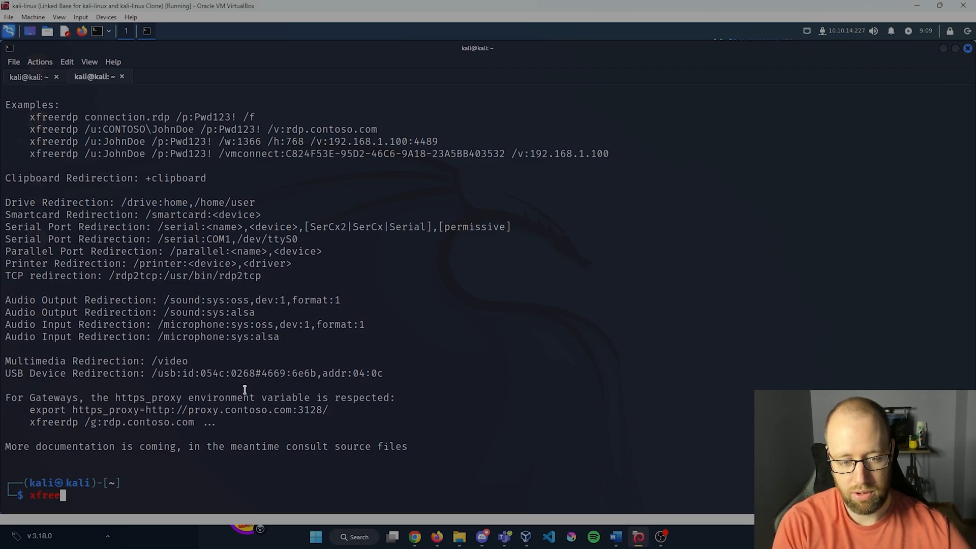
{"action": "type", "text": "rdp"}
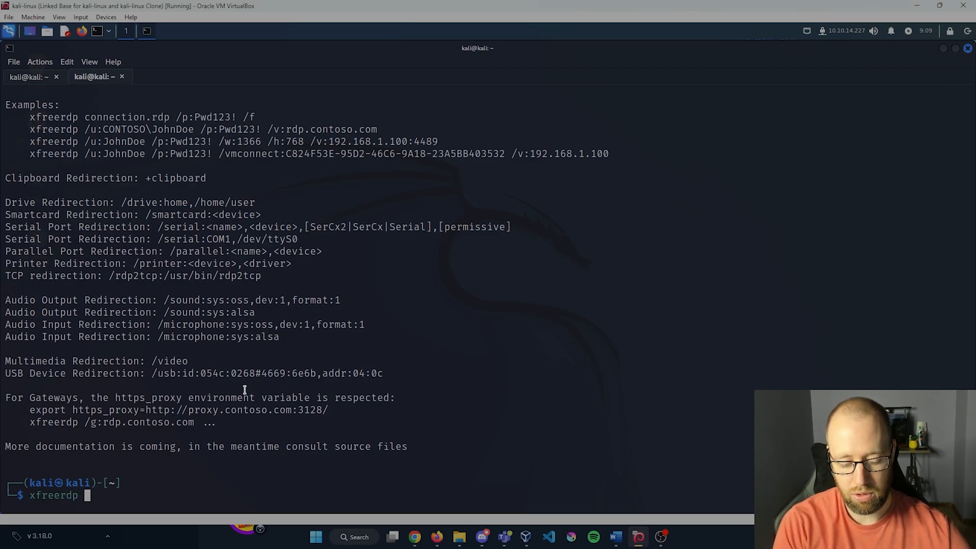
{"action": "type", "text": "/v:10.129.1.13"}
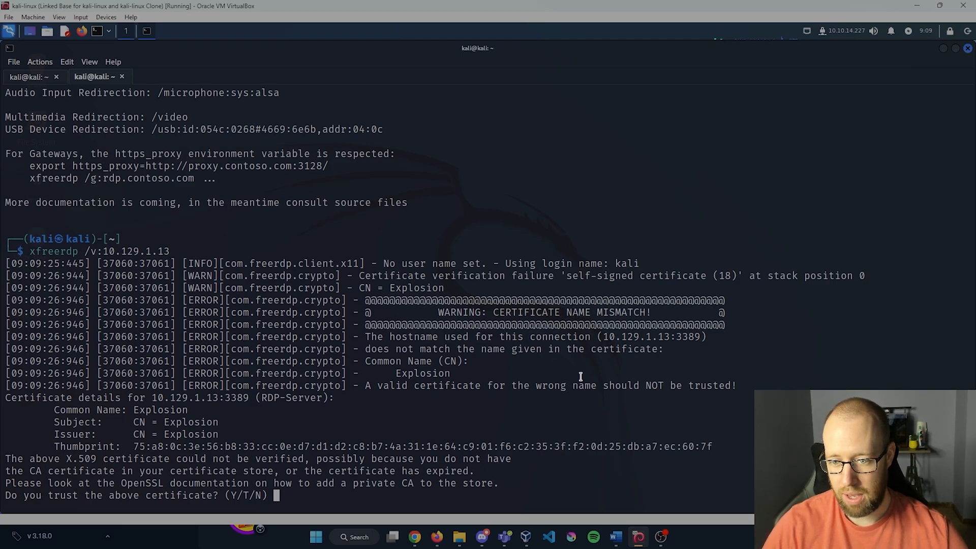
{"action": "mouse_move", "coordinate": [566, 407]}
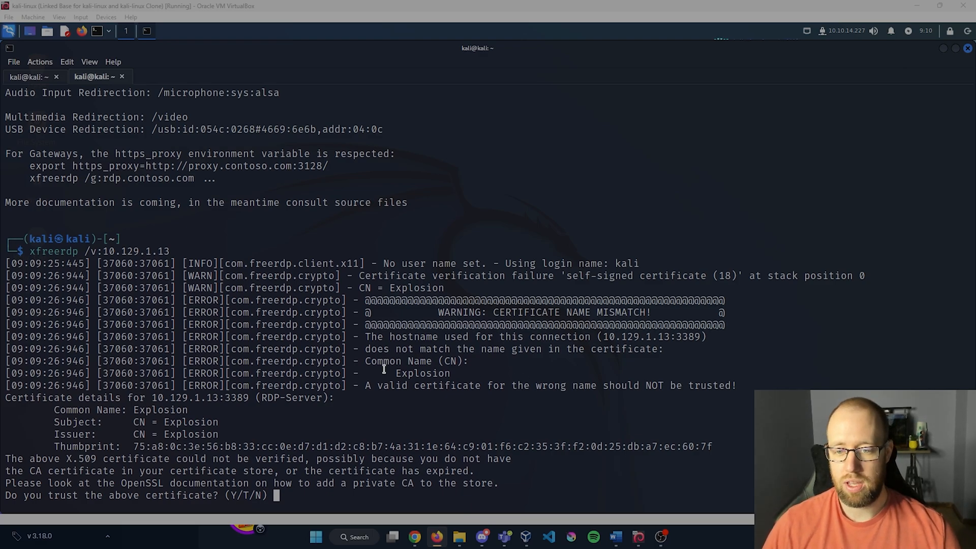
{"action": "double_click", "coordinate": [399, 361]}
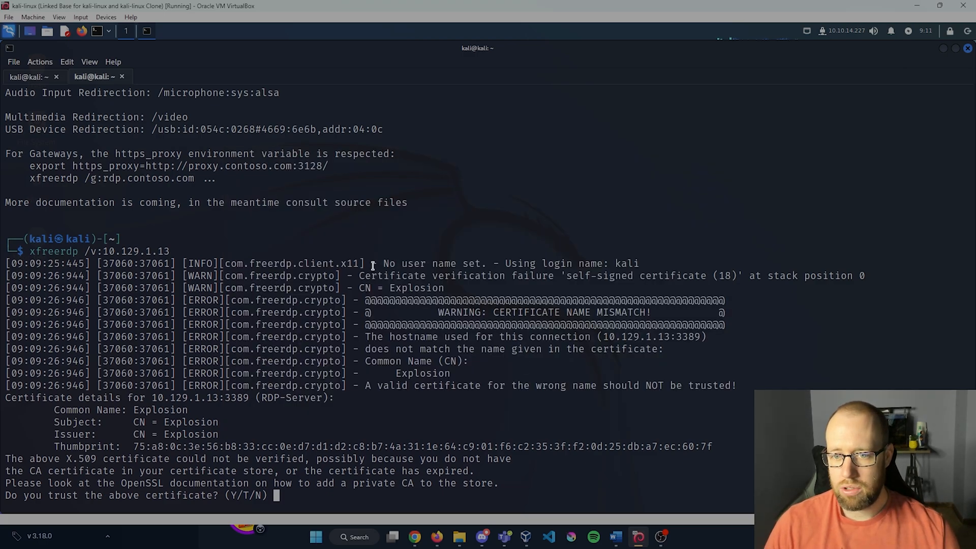
{"action": "mouse_move", "coordinate": [501, 264]}
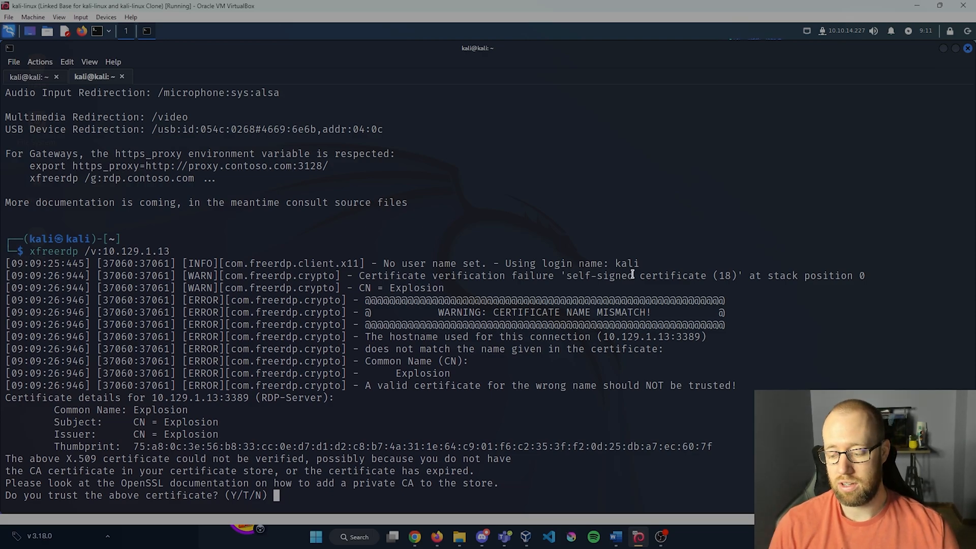
{"action": "mouse_move", "coordinate": [610, 321]}
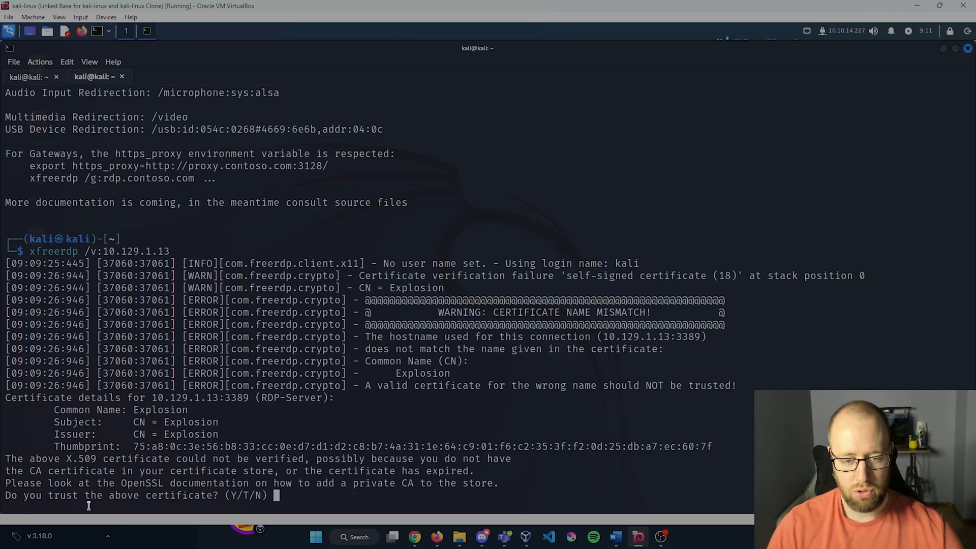
{"action": "mouse_move", "coordinate": [494, 429]}
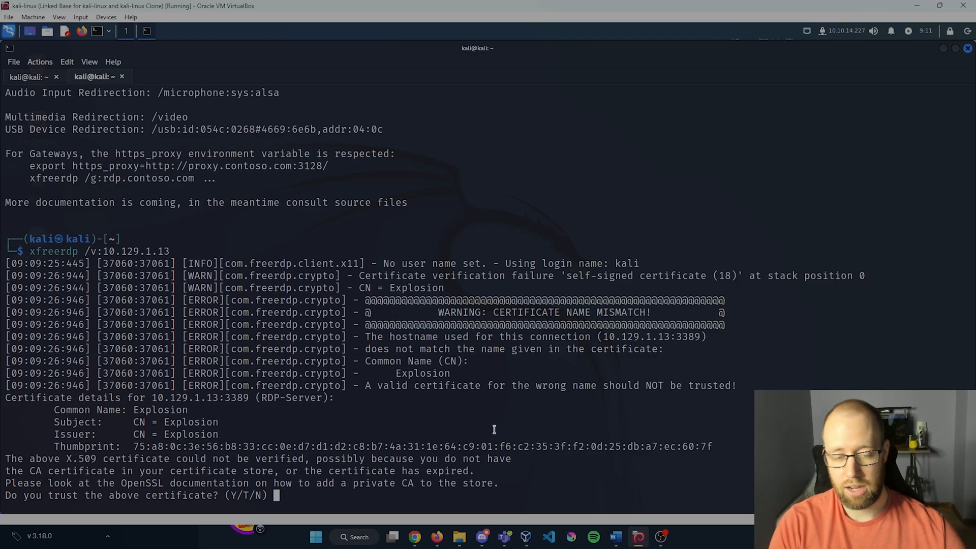
{"action": "key", "text": "ctrl+c"}
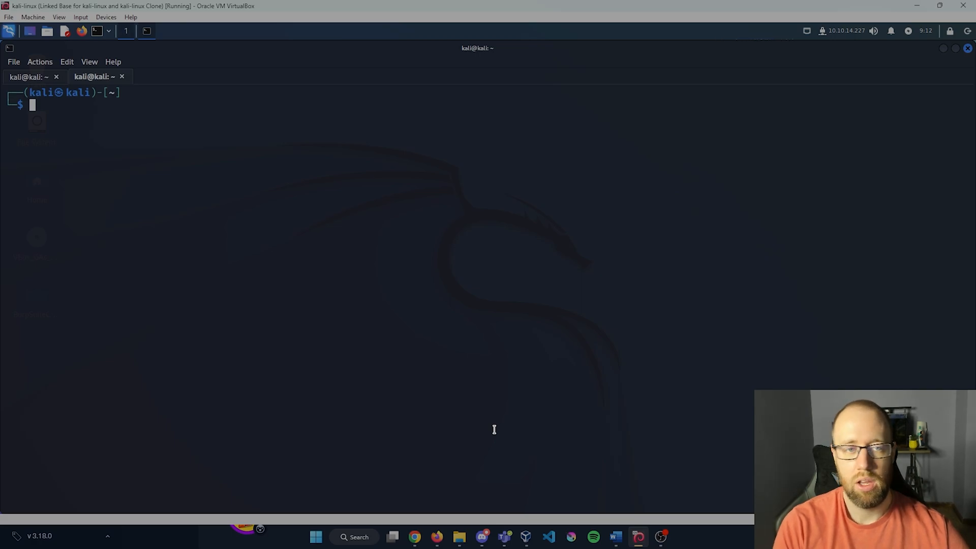
{"action": "type", "text": "xfreerdp /v:10.129.1.13"}
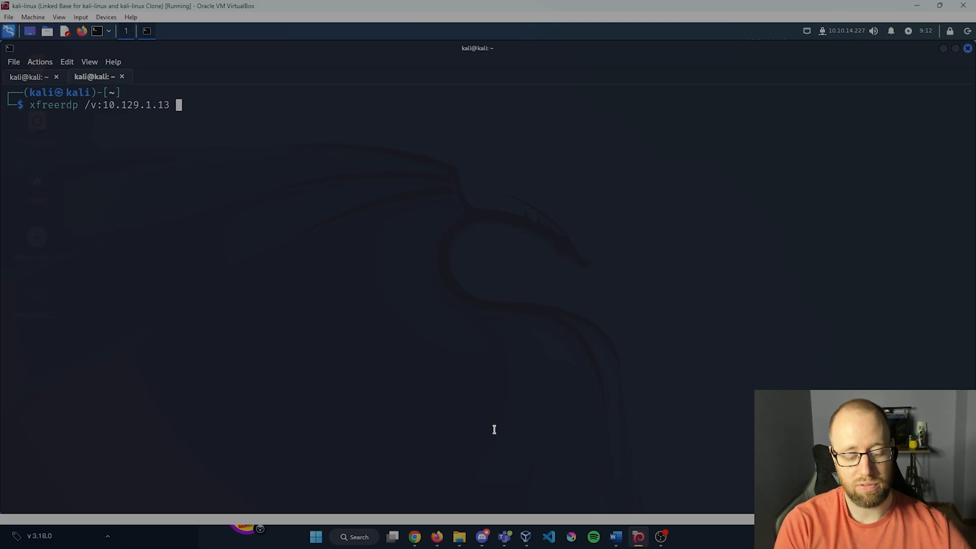
{"action": "type", "text": "/cer"}
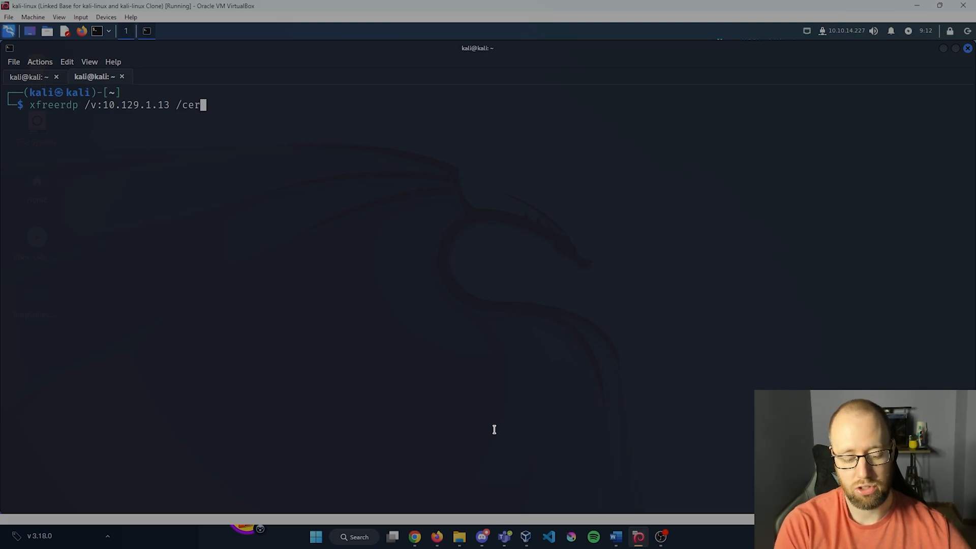
{"action": "type", "text": "t:ign"}
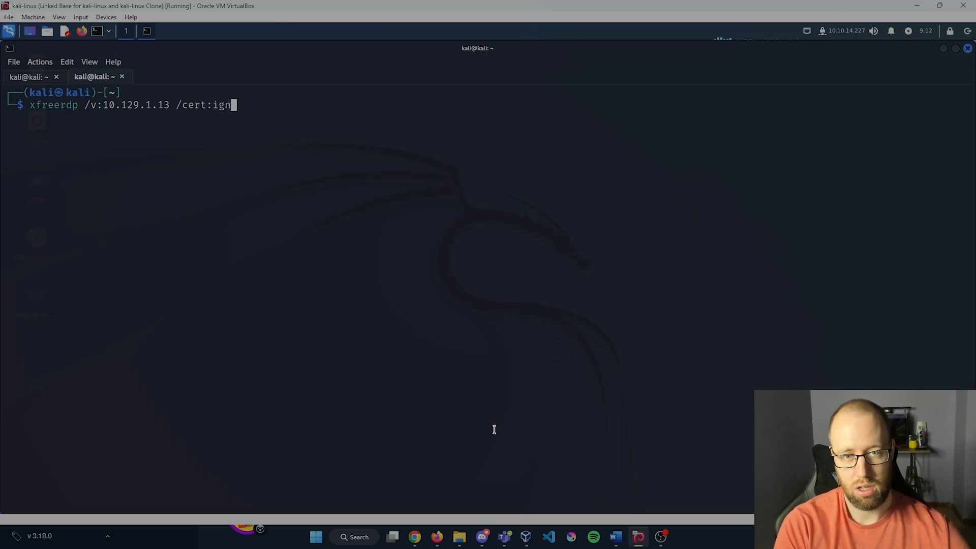
{"action": "key", "text": "Return"}
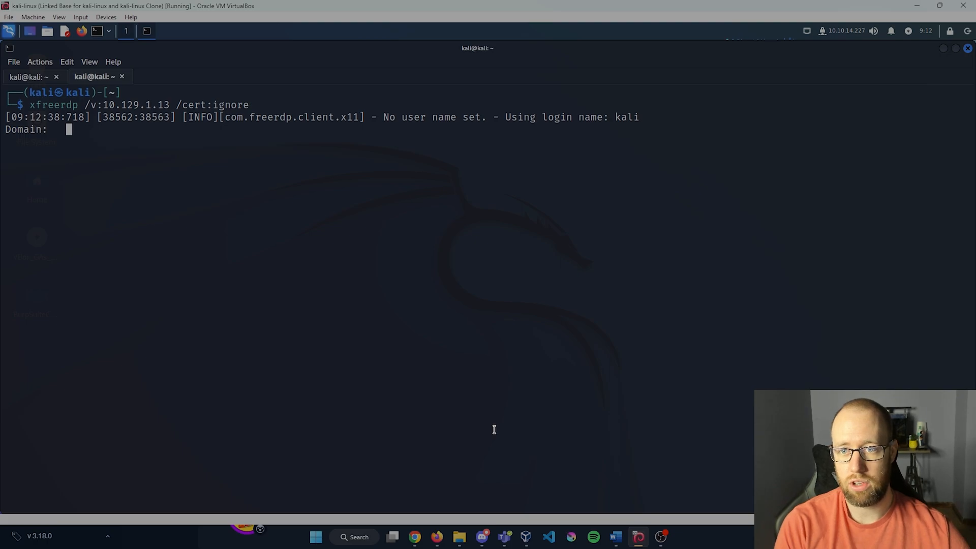
{"action": "mouse_move", "coordinate": [467, 128]}
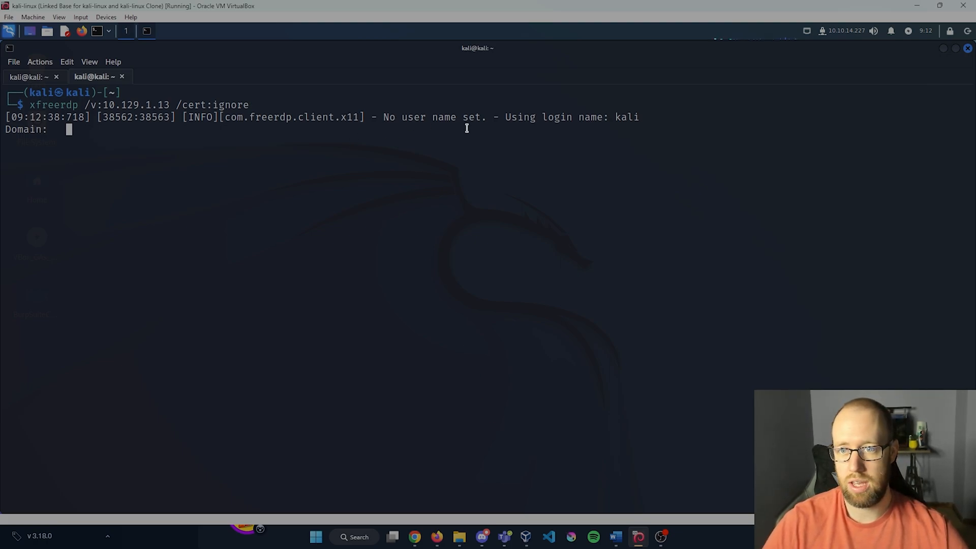
{"action": "mouse_move", "coordinate": [575, 135]}
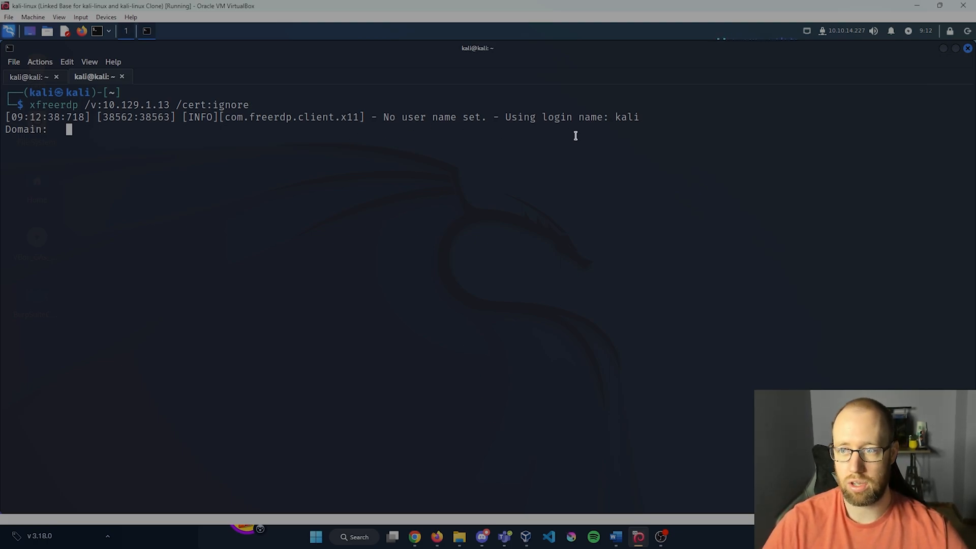
{"action": "mouse_move", "coordinate": [119, 167]}
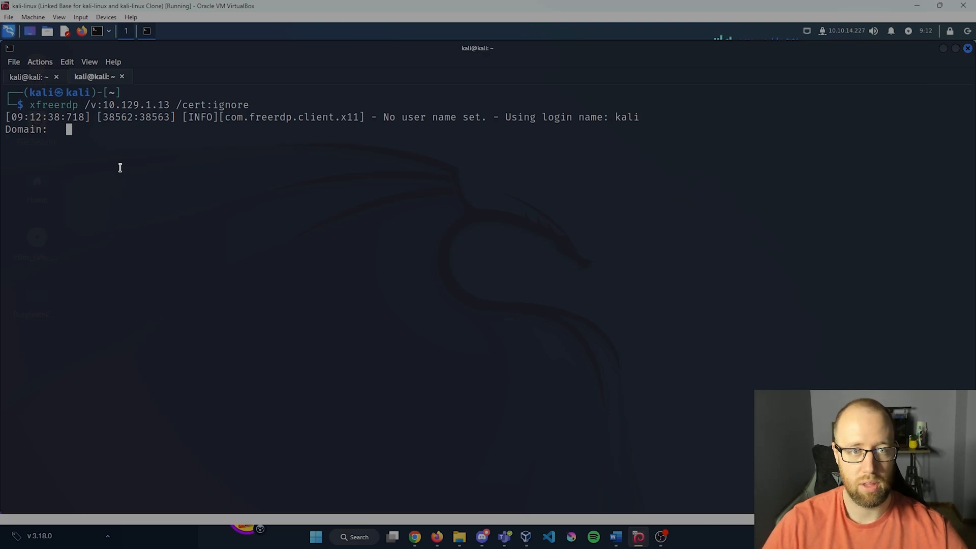
{"action": "mouse_move", "coordinate": [105, 164]}
{"action": "type", "text": "nsl"}
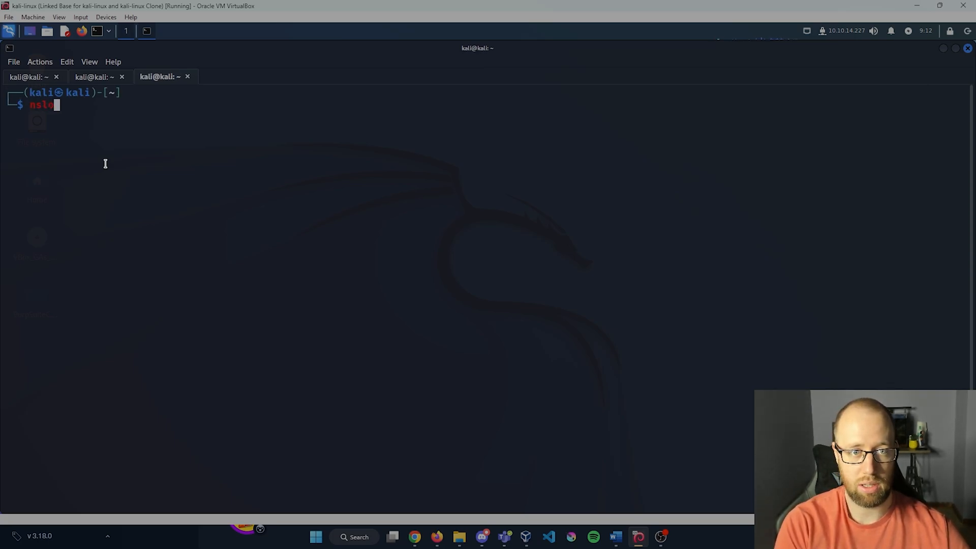
- Run nslookup 10.129.1.13 in a new tab, which returns NXDOMAIN
{"action": "type", "text": "okup 10.129.1.13"}
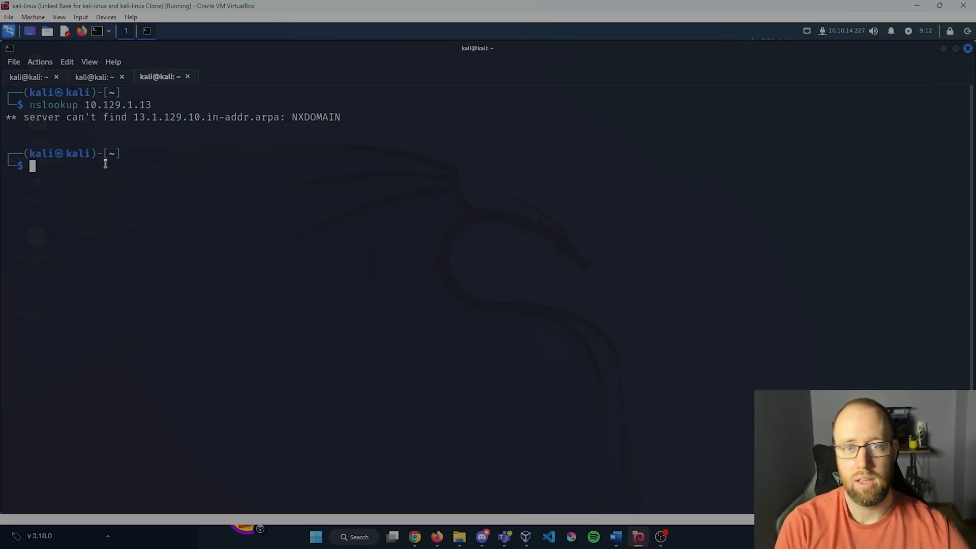
{"action": "mouse_move", "coordinate": [129, 123]}
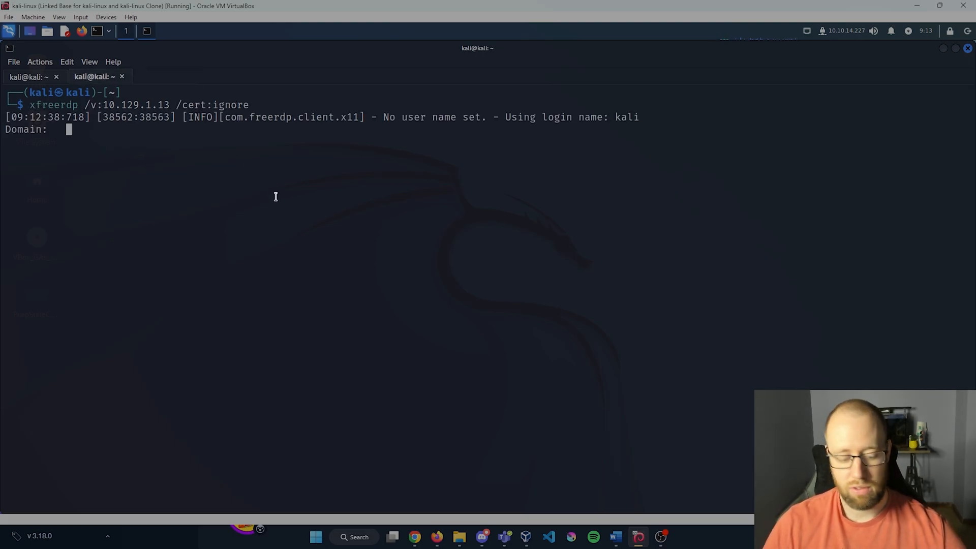
- Rerun xfreerdp to 10.129.1.13 with /u:Administrator and log in with a blank password
{"action": "key", "text": "ctrl+c"}
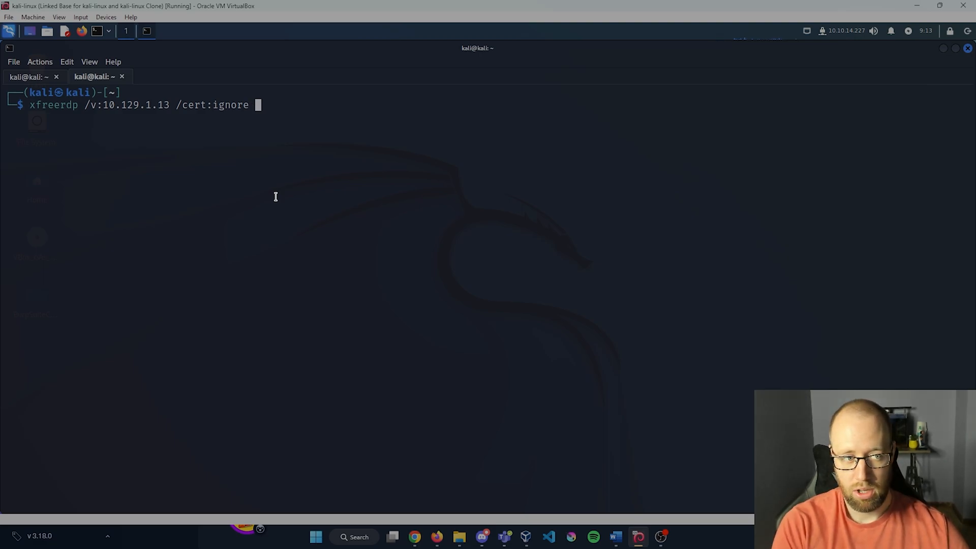
{"action": "type", "text": "/u"}
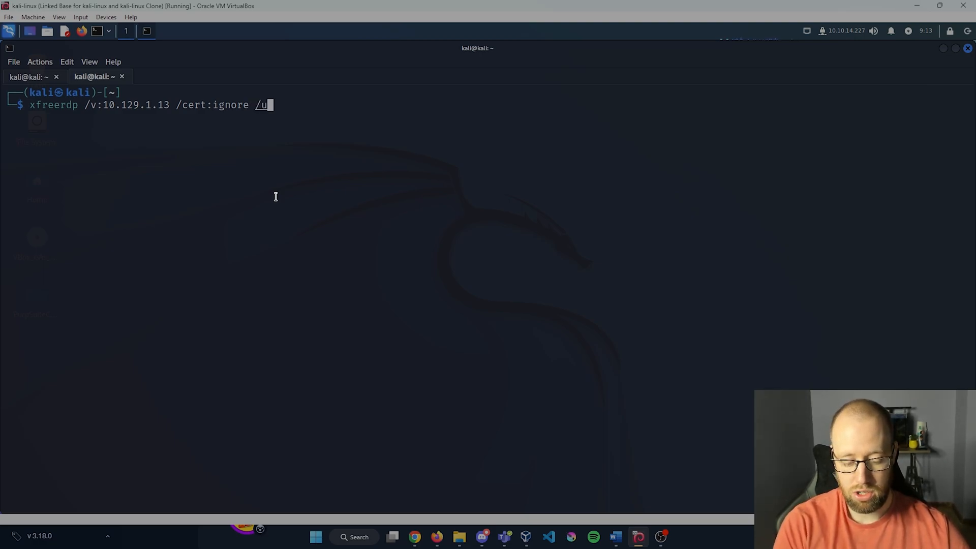
{"action": "type", "text": ":"}
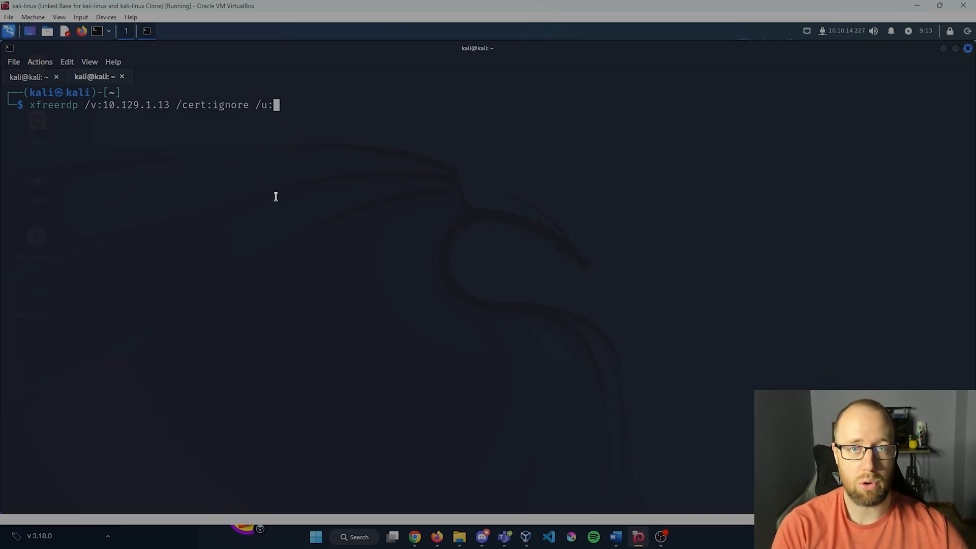
{"action": "type", "text": "Admi"}
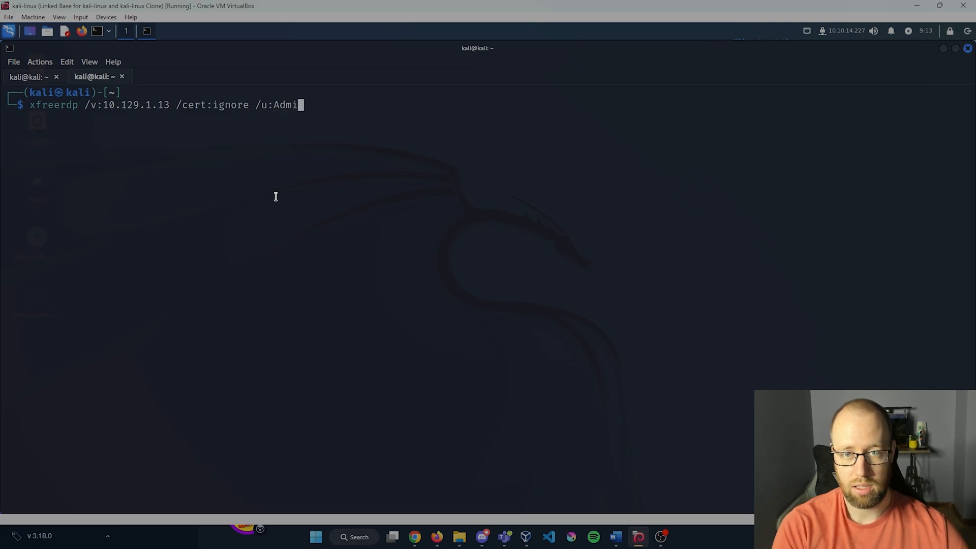
{"action": "type", "text": "nistrator"}
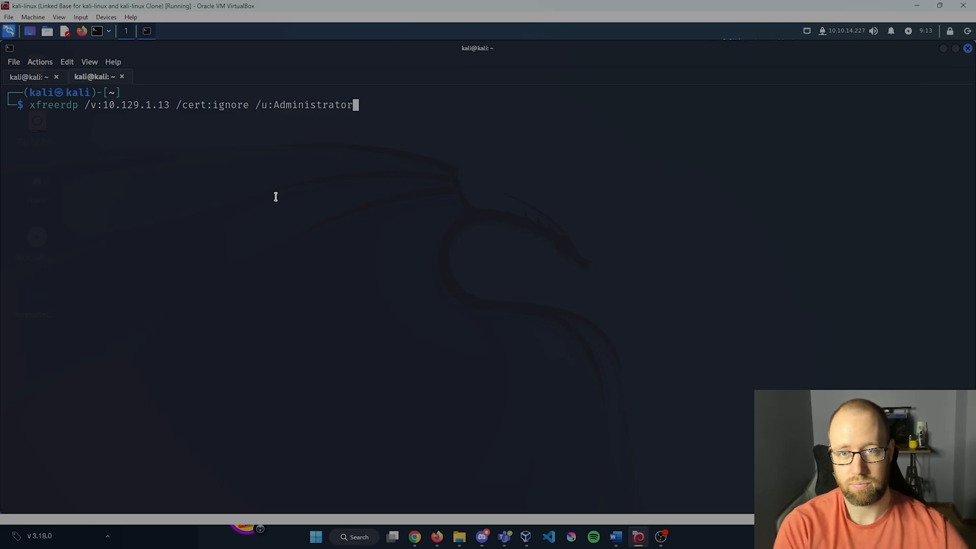
{"action": "key", "text": "Return"}
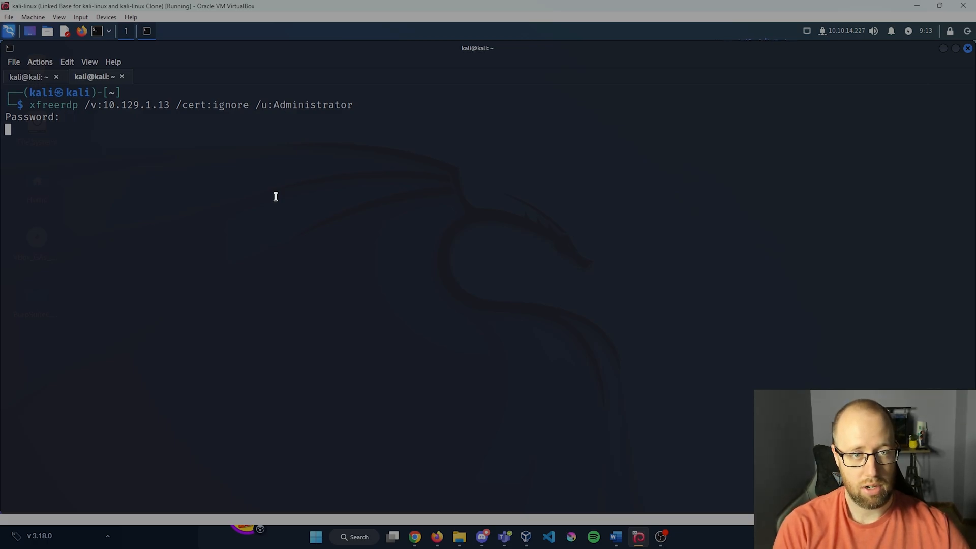
{"action": "key", "text": "Return"}
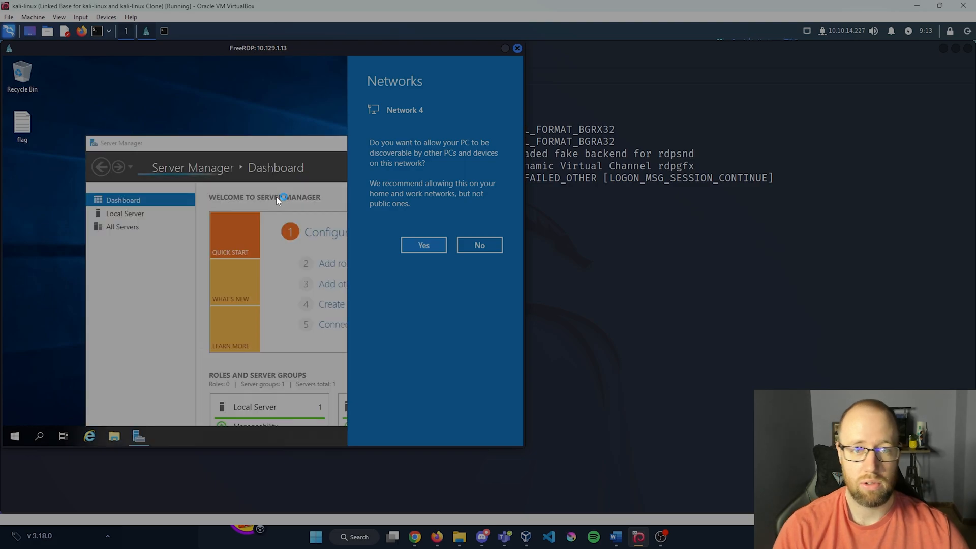
{"action": "mouse_move", "coordinate": [255, 118]}
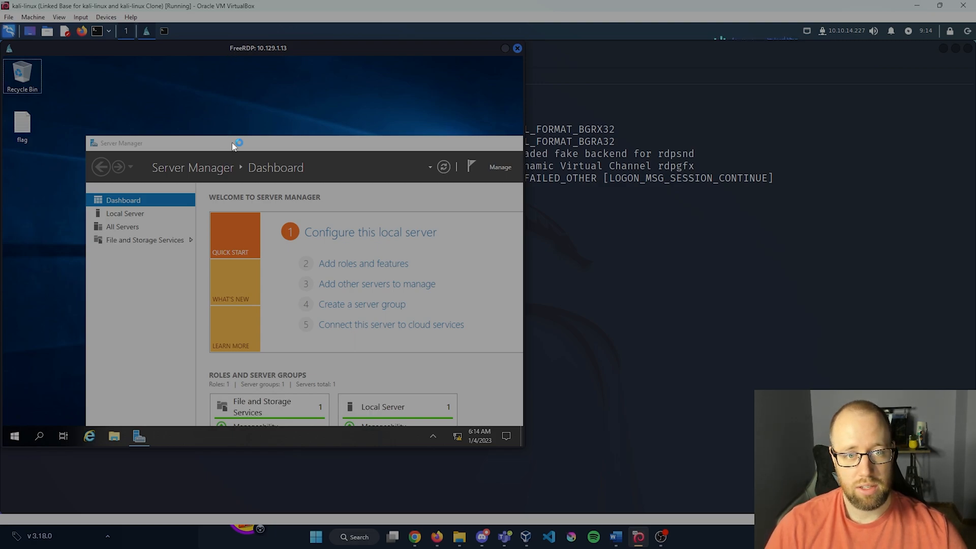
{"action": "mouse_move", "coordinate": [208, 118]}
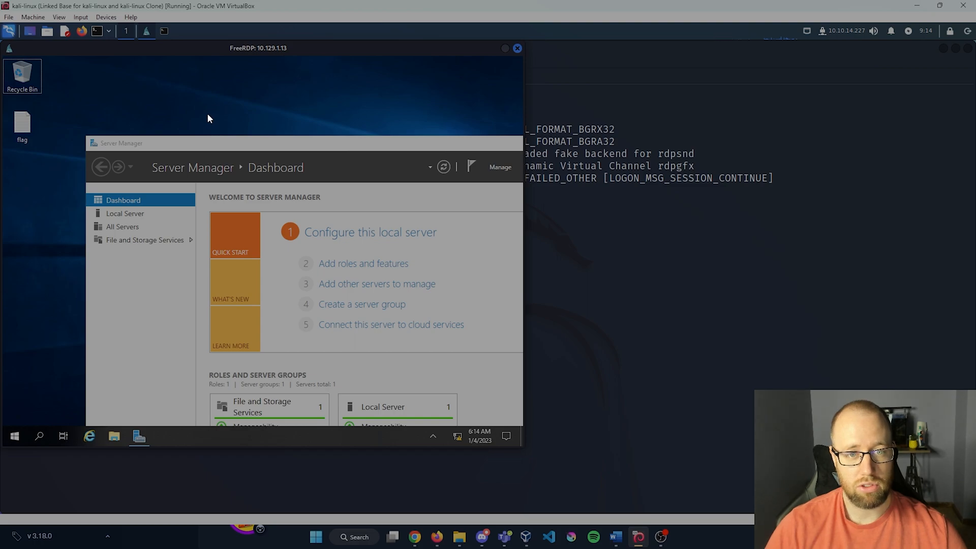
{"action": "mouse_move", "coordinate": [45, 138]}
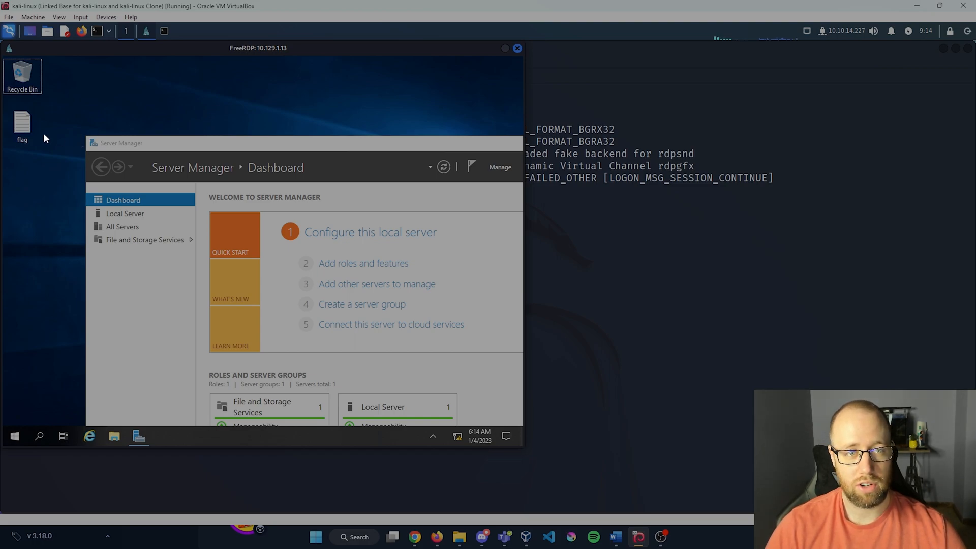
{"action": "mouse_move", "coordinate": [22, 124]}
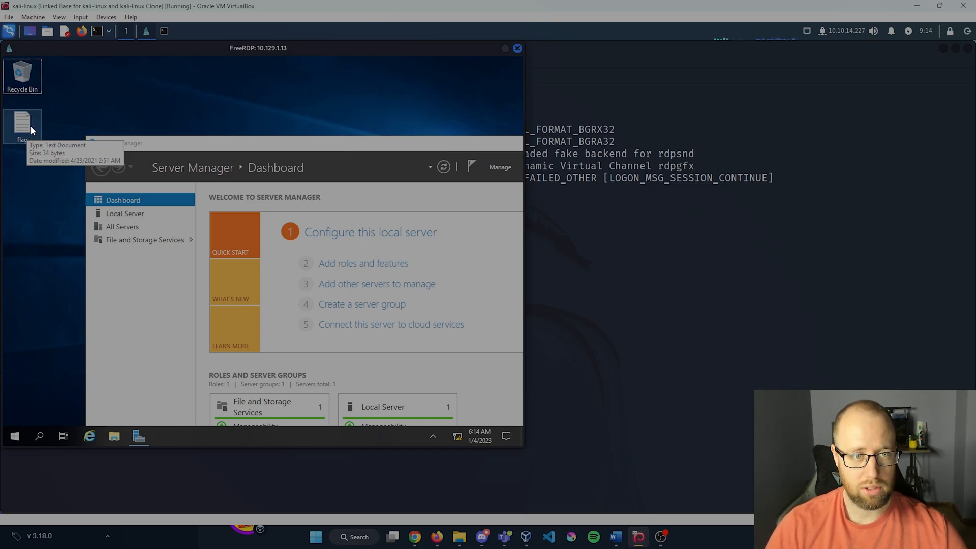
- Open the flag text document found on the remote Windows desktop
{"action": "double_click", "coordinate": [22, 123]}
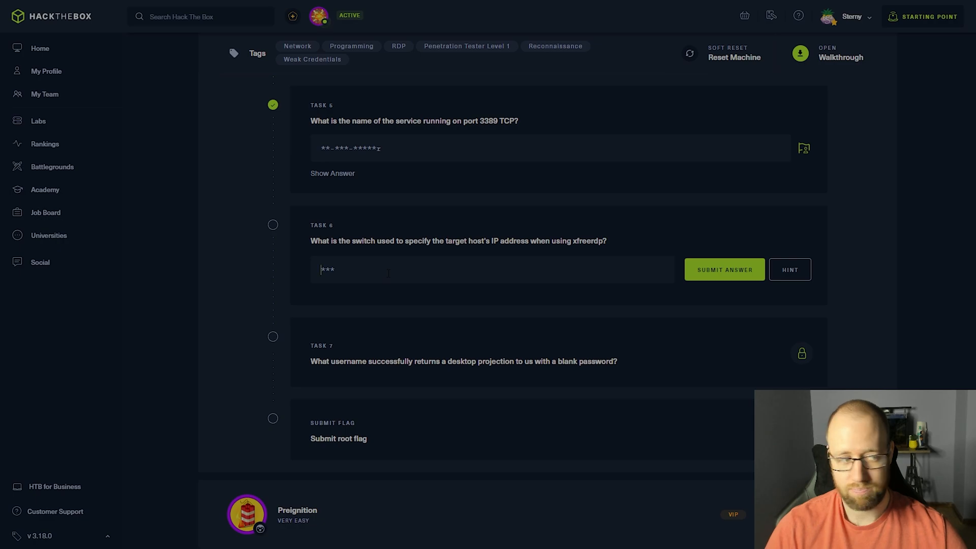
- Submit /v as the Task 6 answer
{"action": "type", "text": "/v:"}
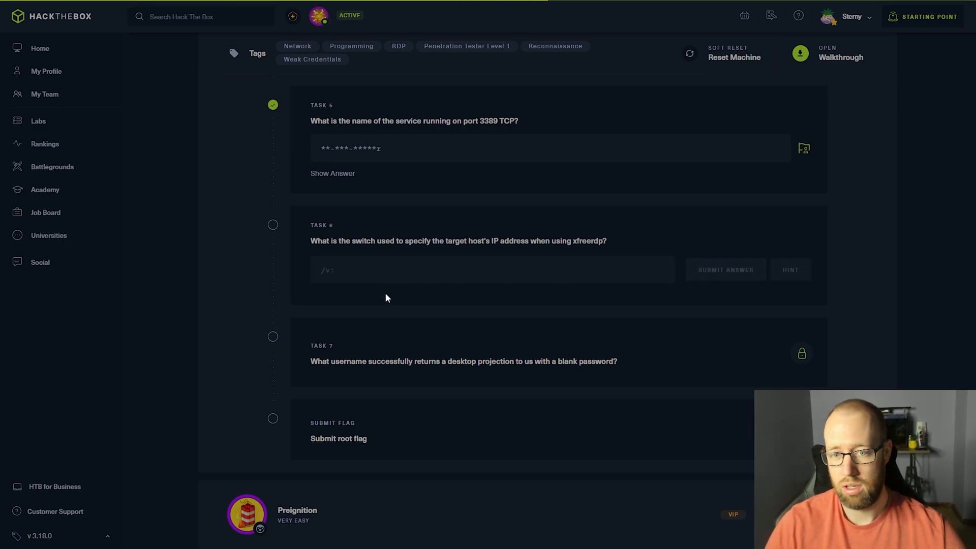
{"action": "left_click", "coordinate": [723, 269]}
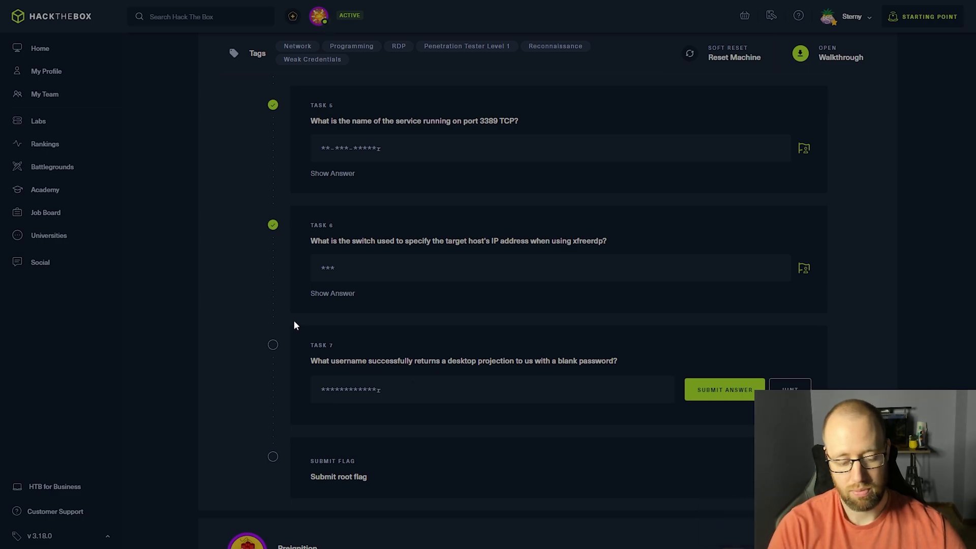
- Submit Administrator as the Task 7 answer
{"action": "type", "text": "Administ"}
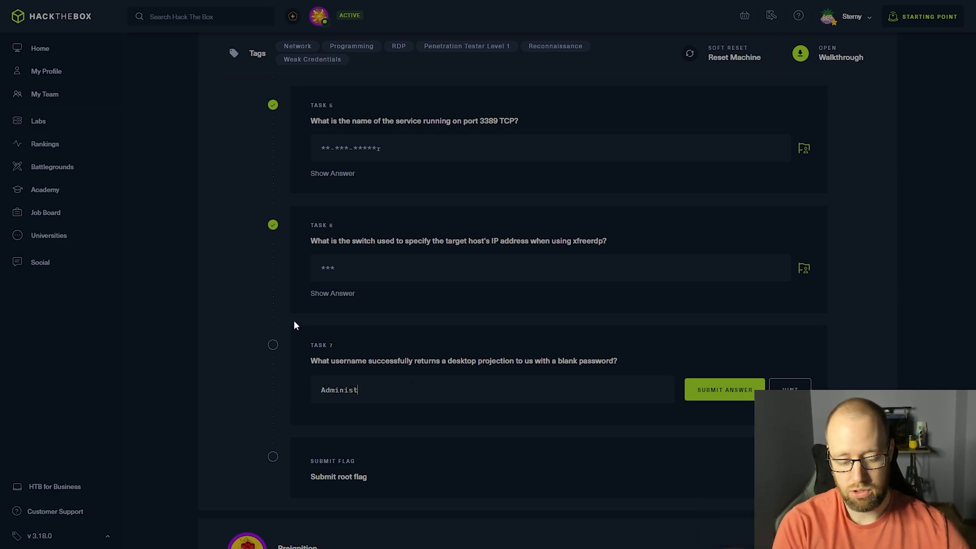
{"action": "type", "text": "rator"}
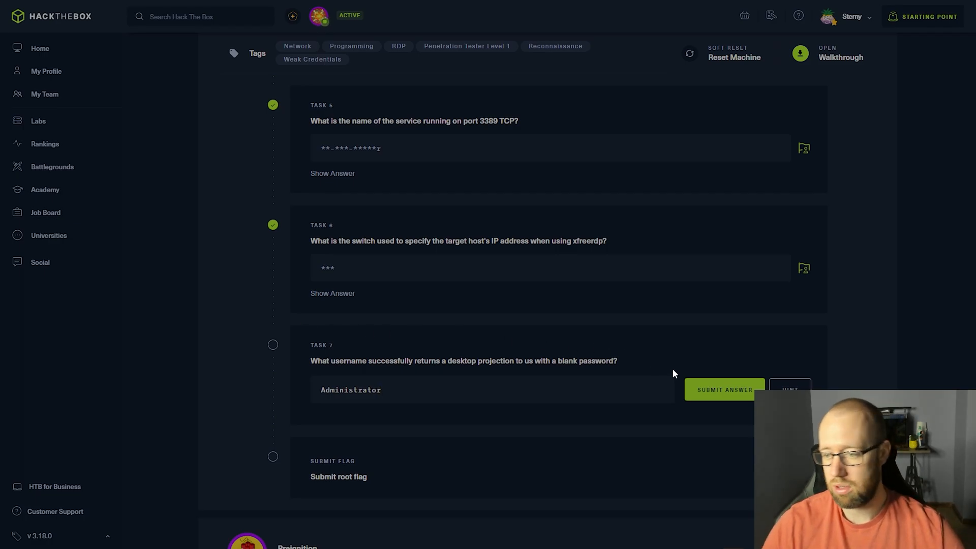
{"action": "left_click", "coordinate": [723, 389]}
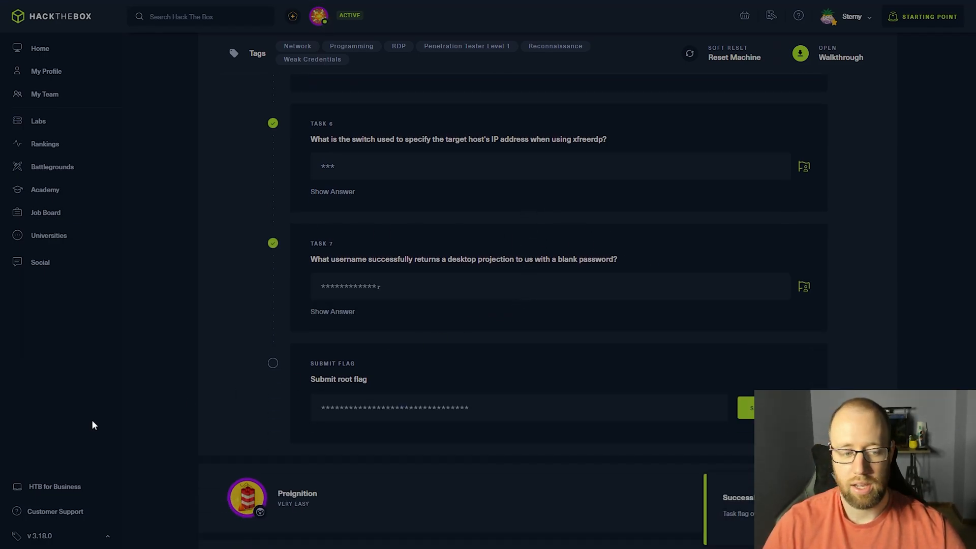